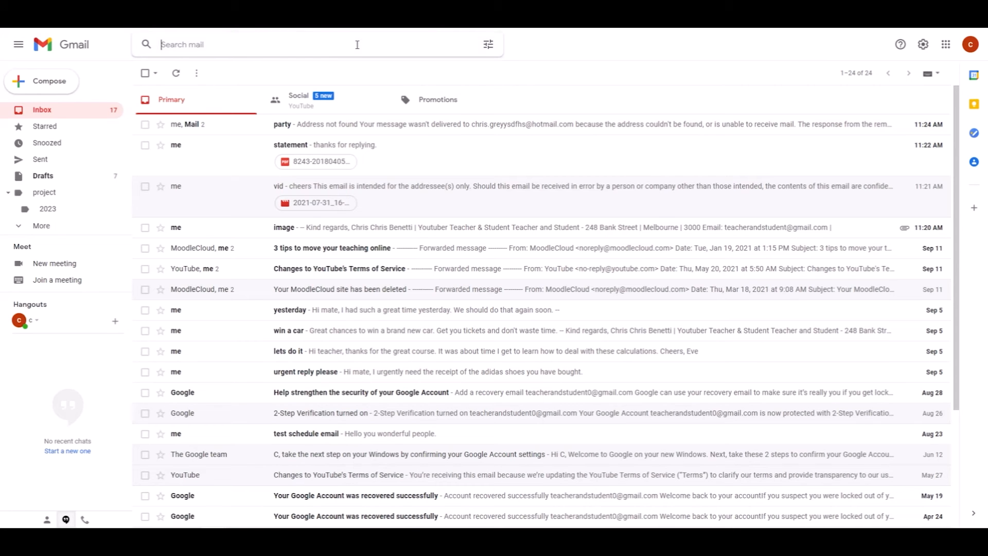
pyautogui.moveTo(365, 58)
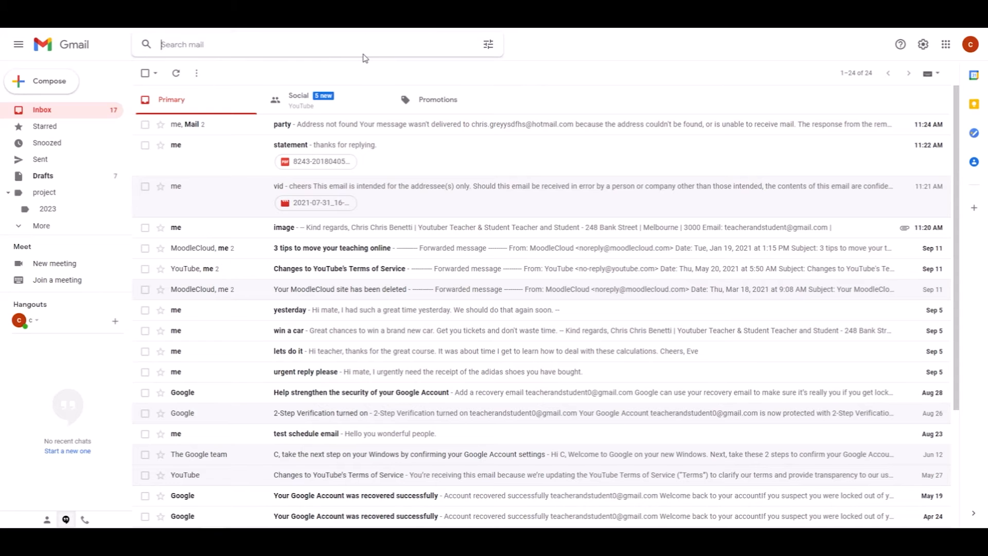
pyautogui.moveTo(183, 55)
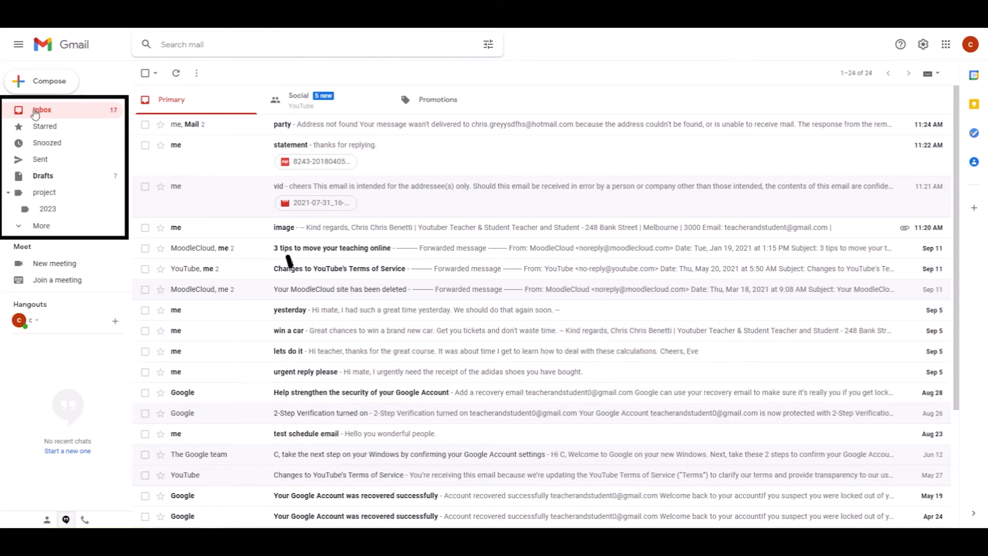
pyautogui.moveTo(55, 118)
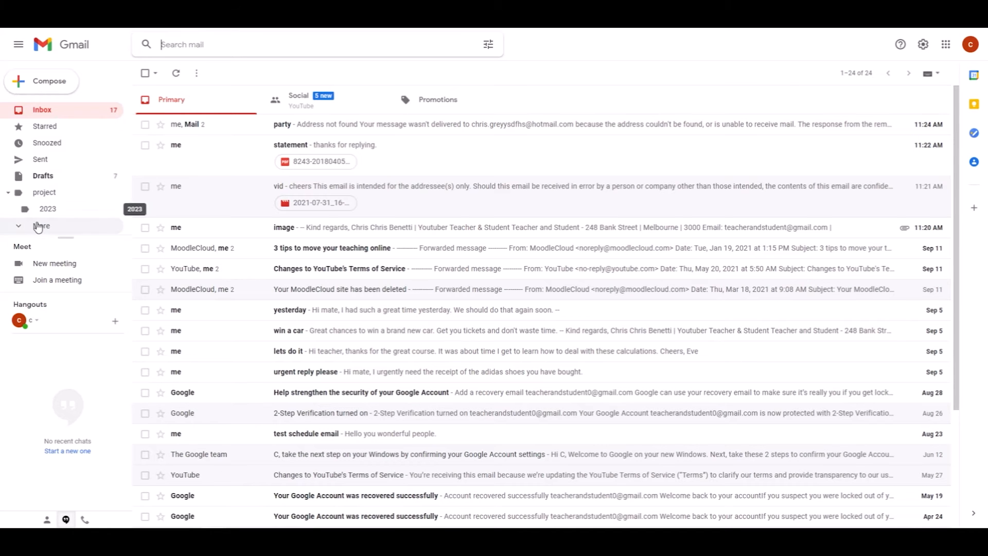
# Expand the sidebar to show Important, Chats and Scheduled mailboxes
pyautogui.click(41, 226)
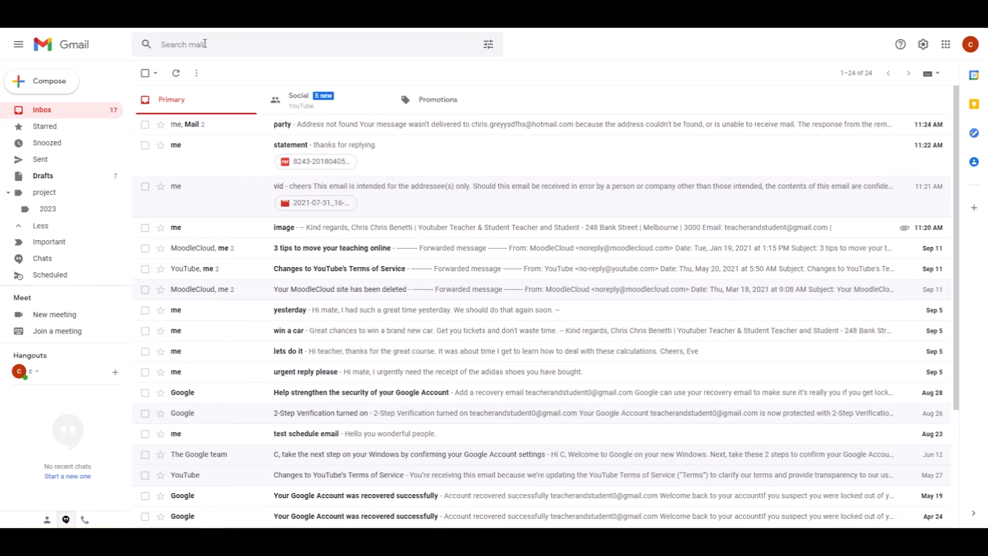
pyautogui.moveTo(176, 73)
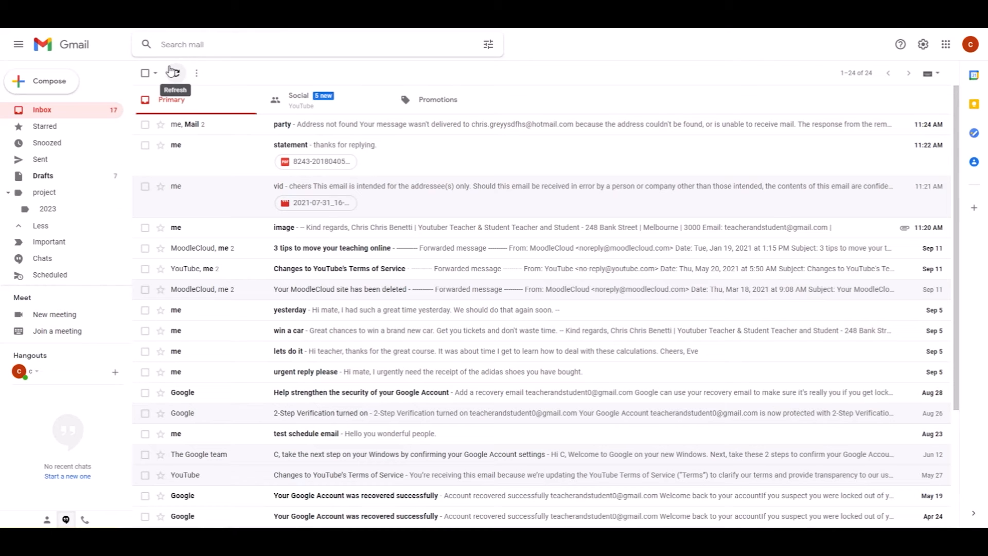
# Search mail for 'adidas', finding the 'urgent reply please' message
pyautogui.write('adidas')
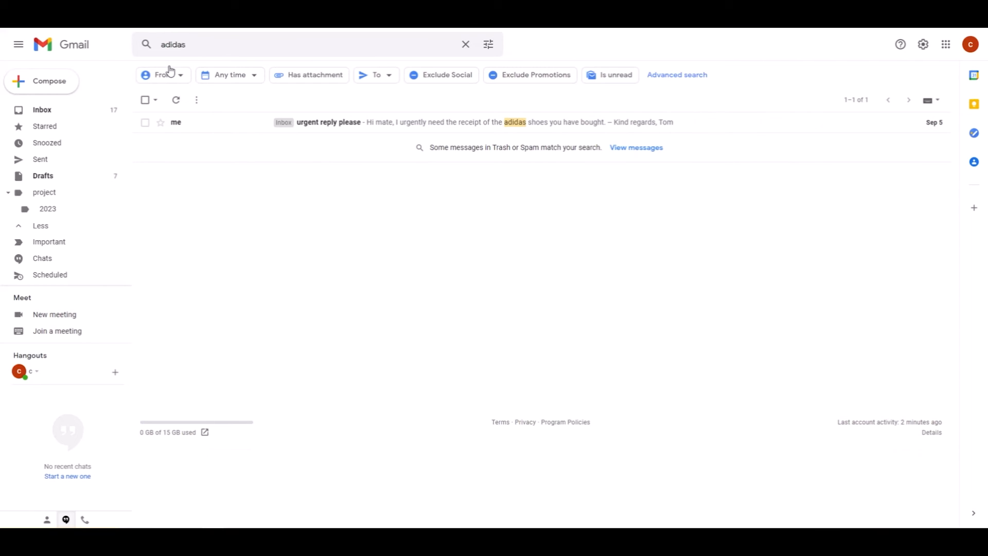
pyautogui.moveTo(316, 191)
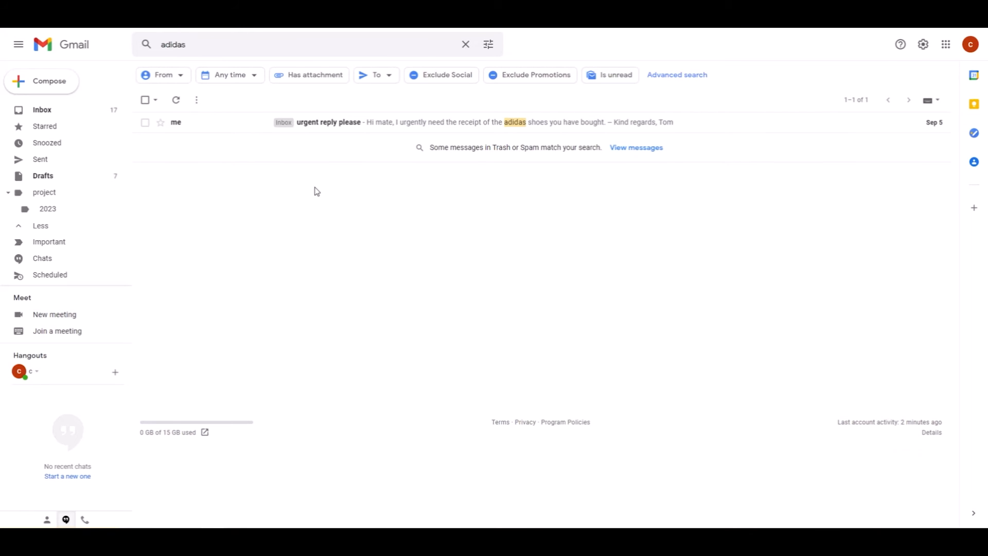
pyautogui.moveTo(286, 121)
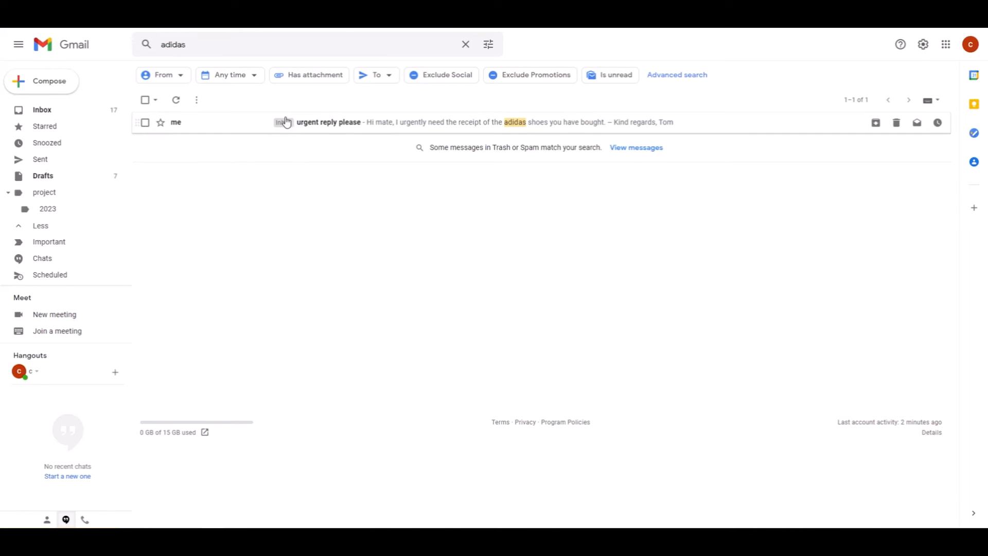
pyautogui.moveTo(246, 147)
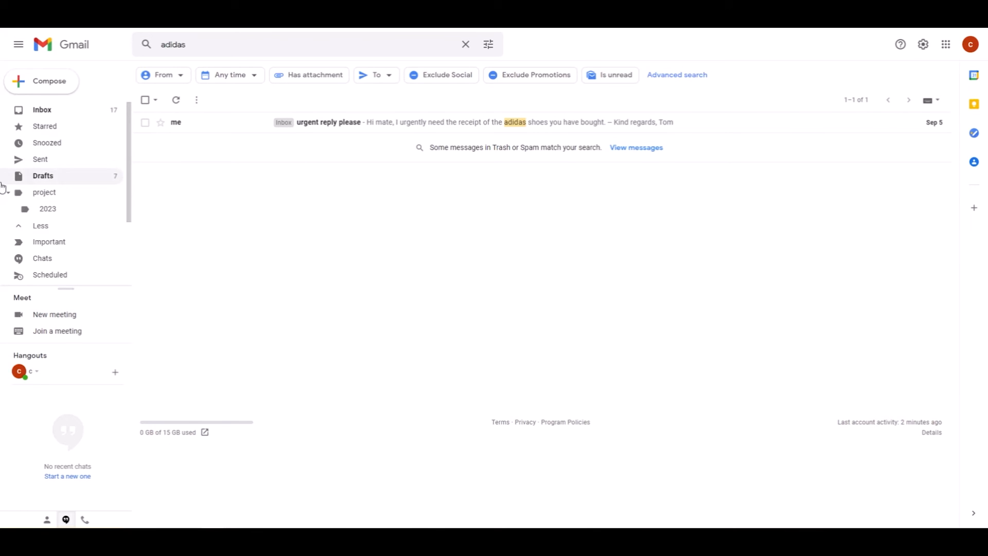
pyautogui.moveTo(68, 113)
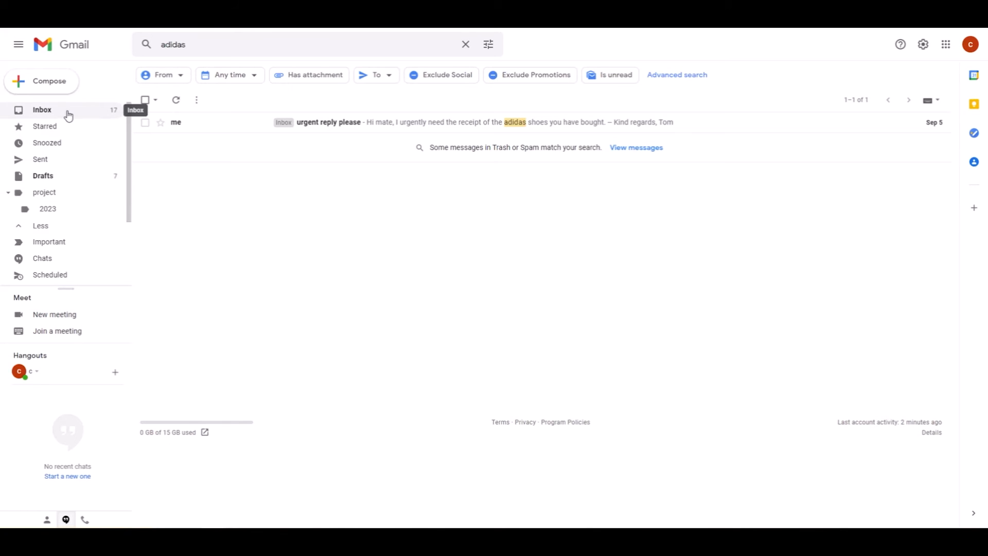
pyautogui.moveTo(237, 211)
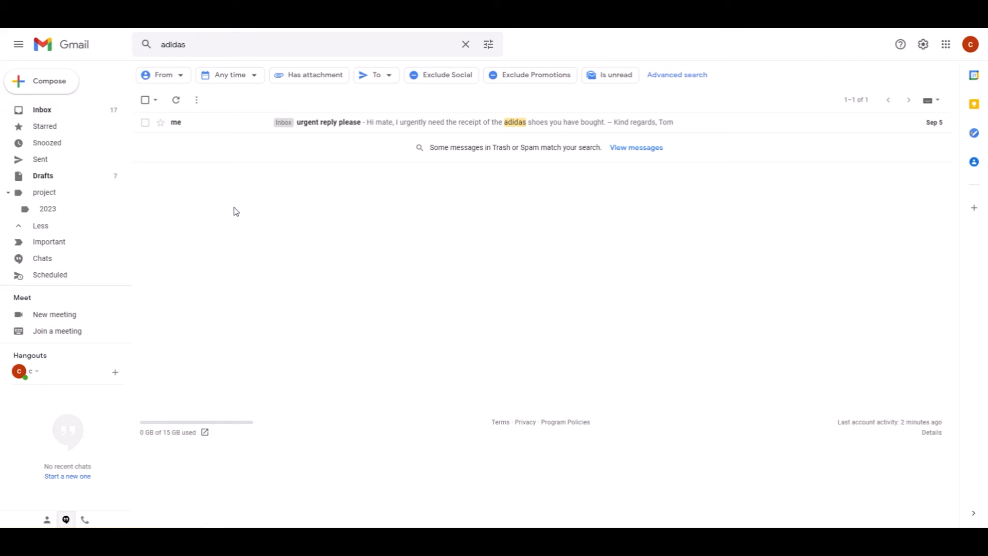
pyautogui.moveTo(190, 78)
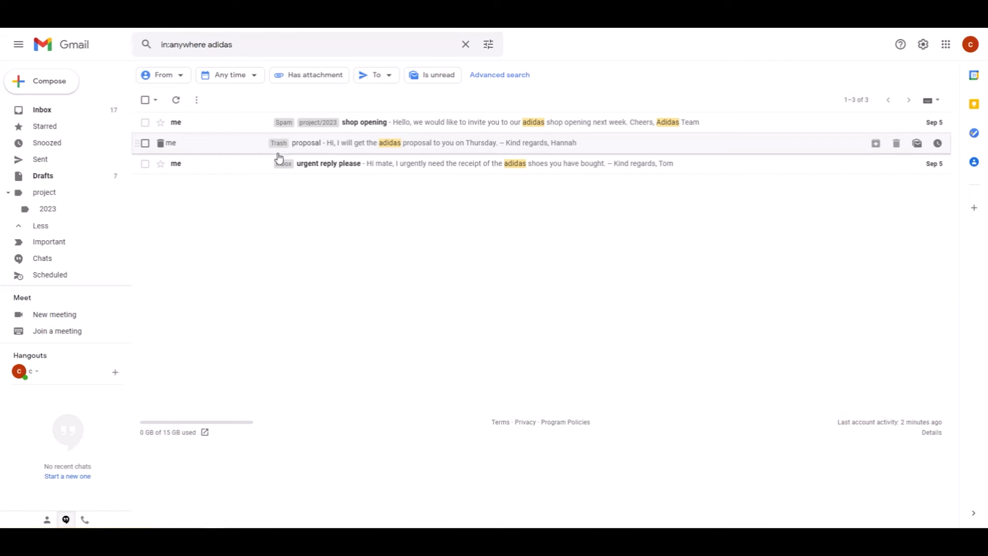
pyautogui.moveTo(279, 146)
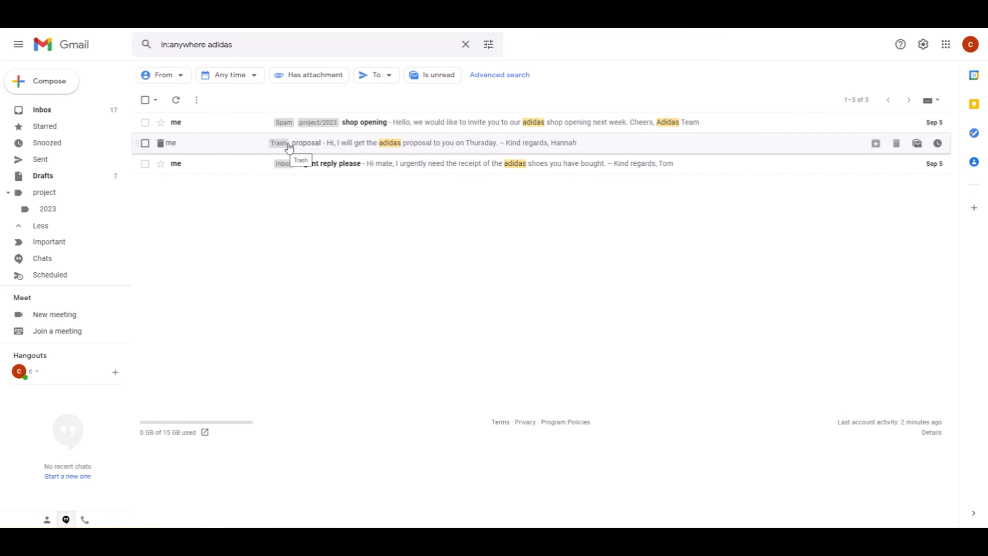
pyautogui.moveTo(276, 123)
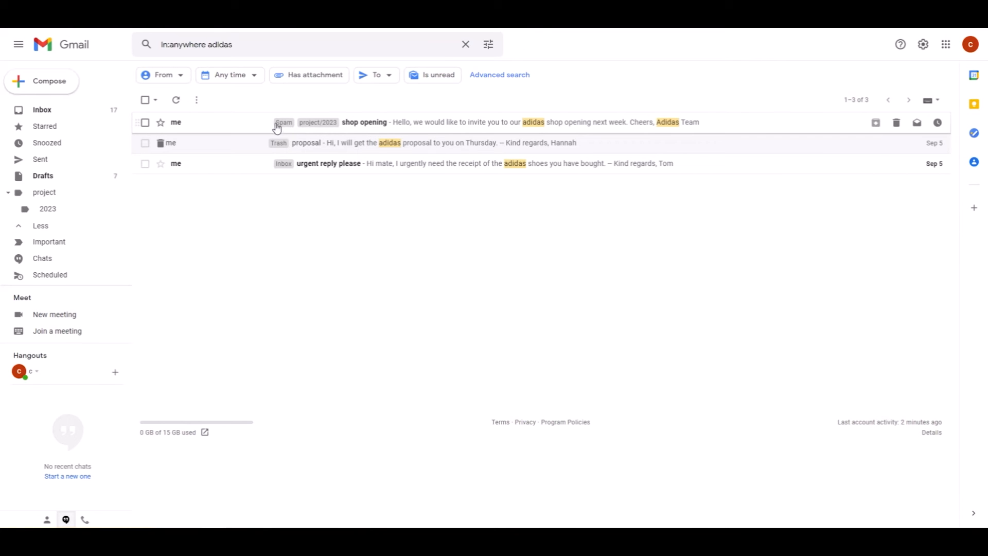
# Search 'in:anywhere adidas' to include Spam and Trash, then collapse the sidebar
pyautogui.doubleClick(183, 44)
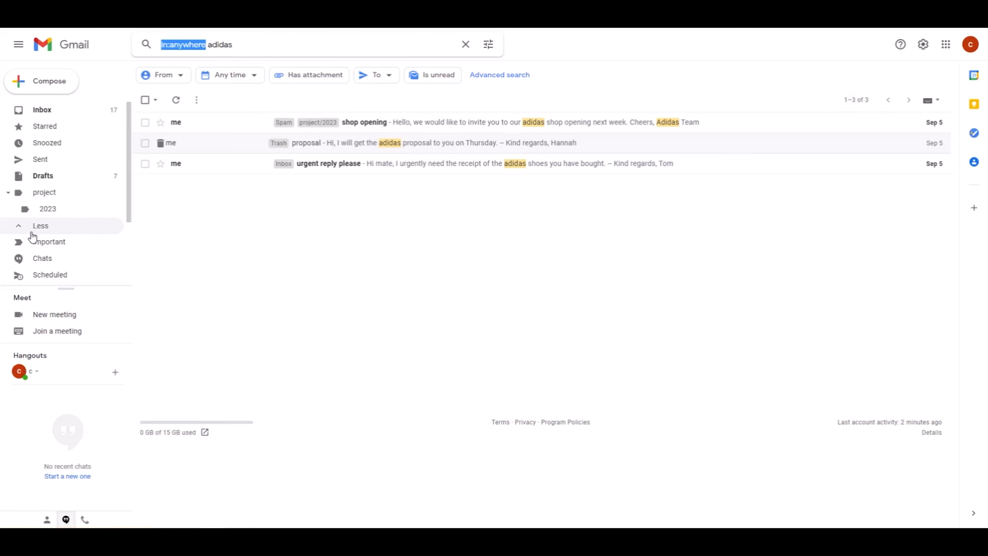
pyautogui.click(466, 44)
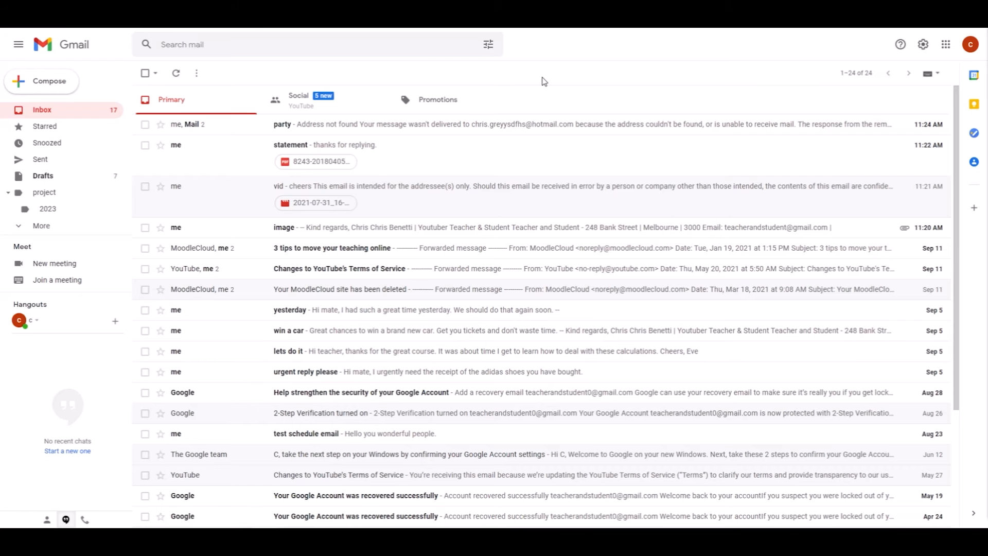
# Search 'great time', listing four inbox messages containing both words
pyautogui.write('great time')
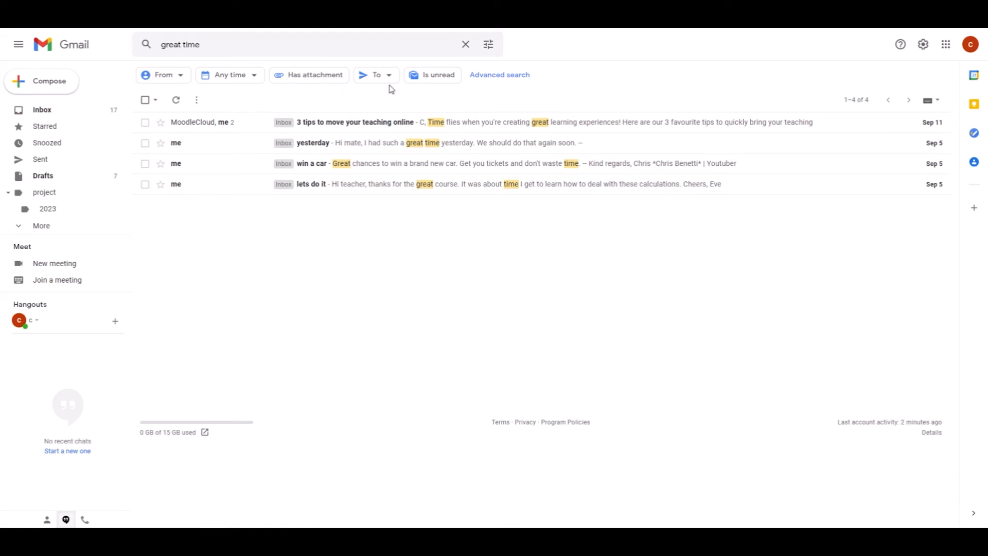
pyautogui.moveTo(397, 233)
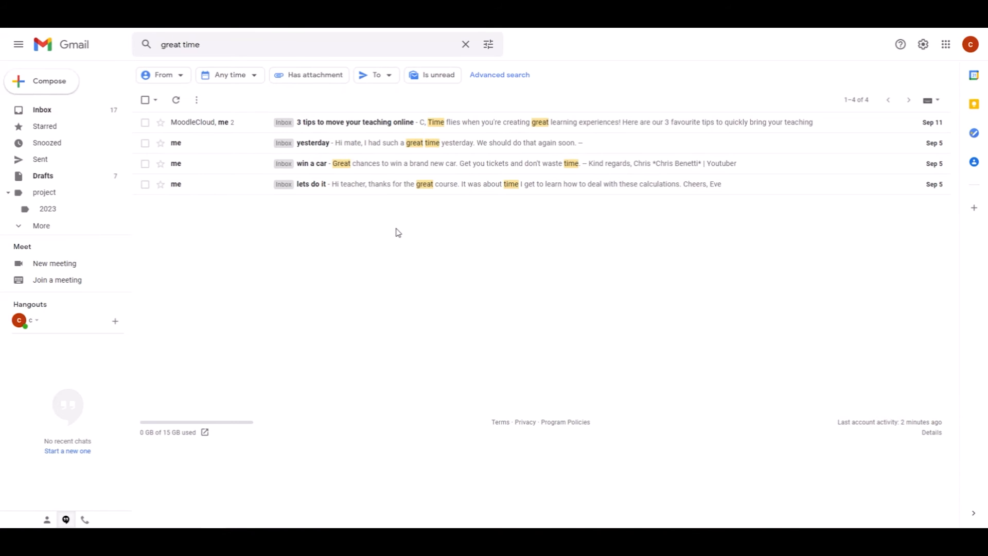
pyautogui.moveTo(405, 235)
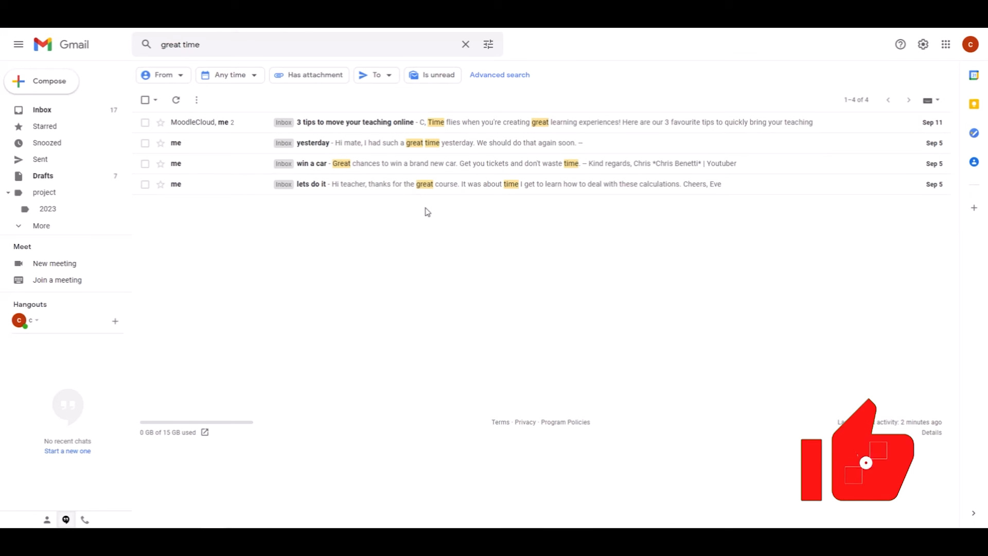
pyautogui.moveTo(422, 185)
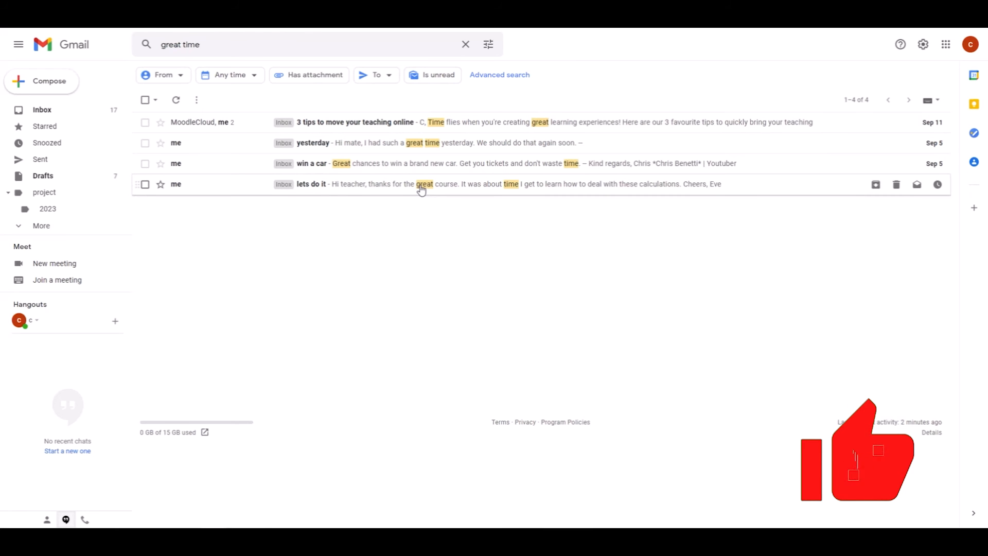
pyautogui.moveTo(511, 188)
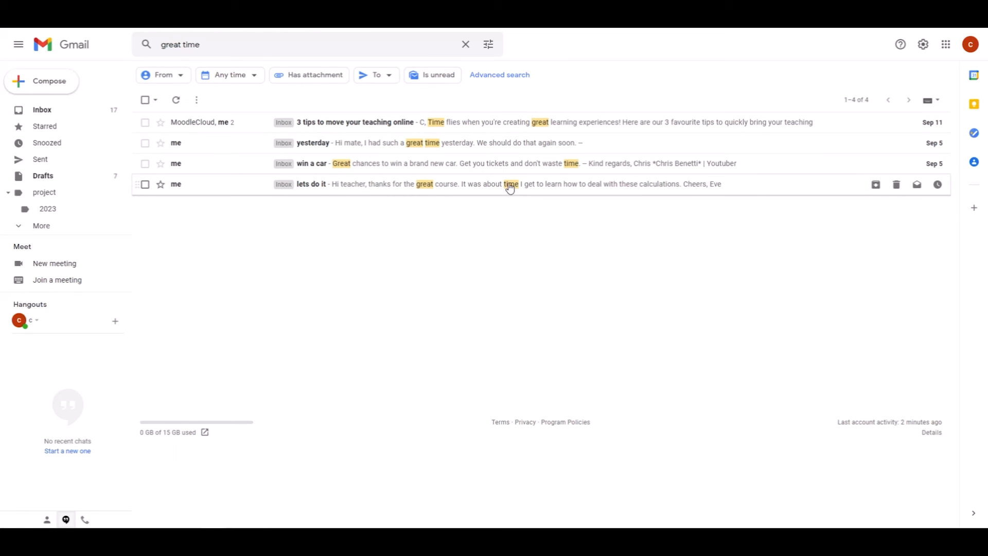
pyautogui.moveTo(570, 163)
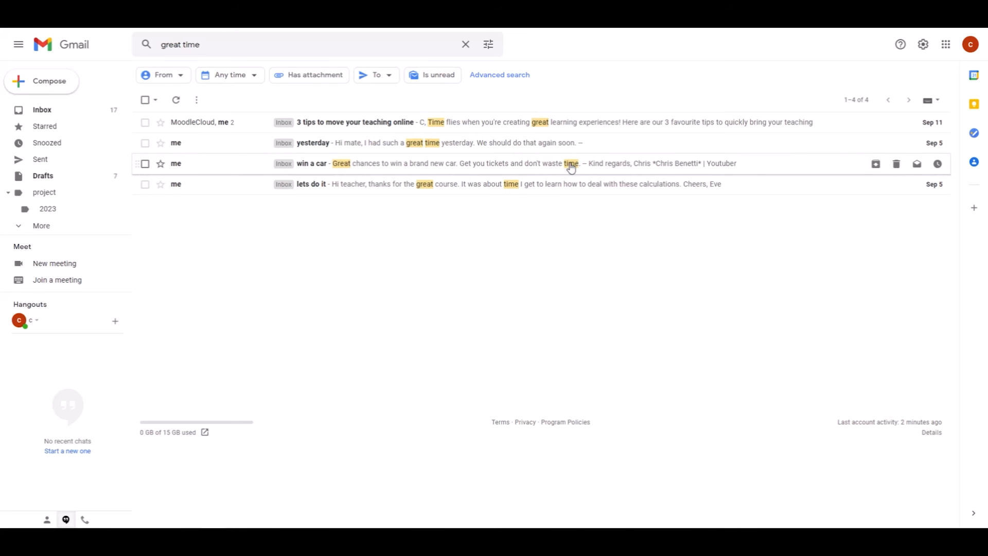
pyautogui.moveTo(566, 170)
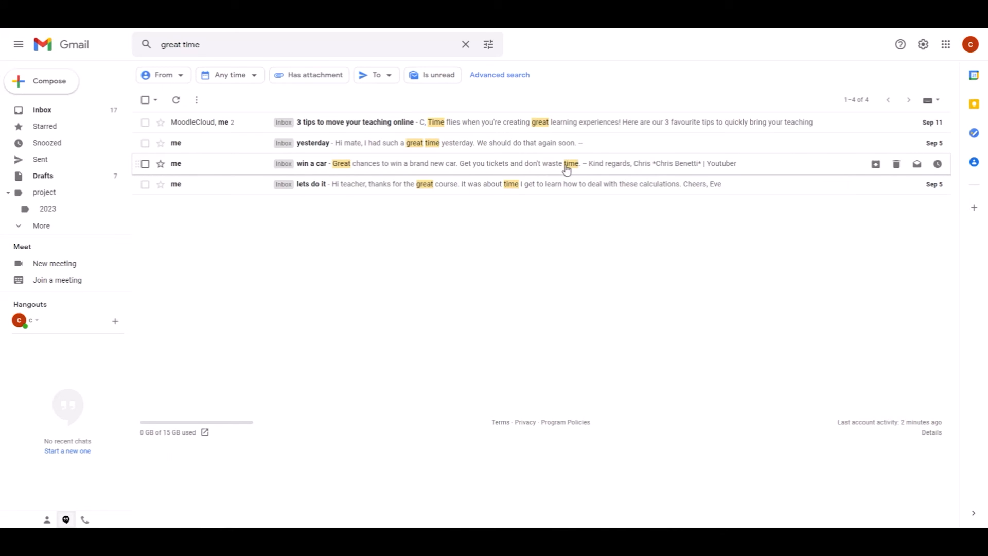
pyautogui.click(252, 44)
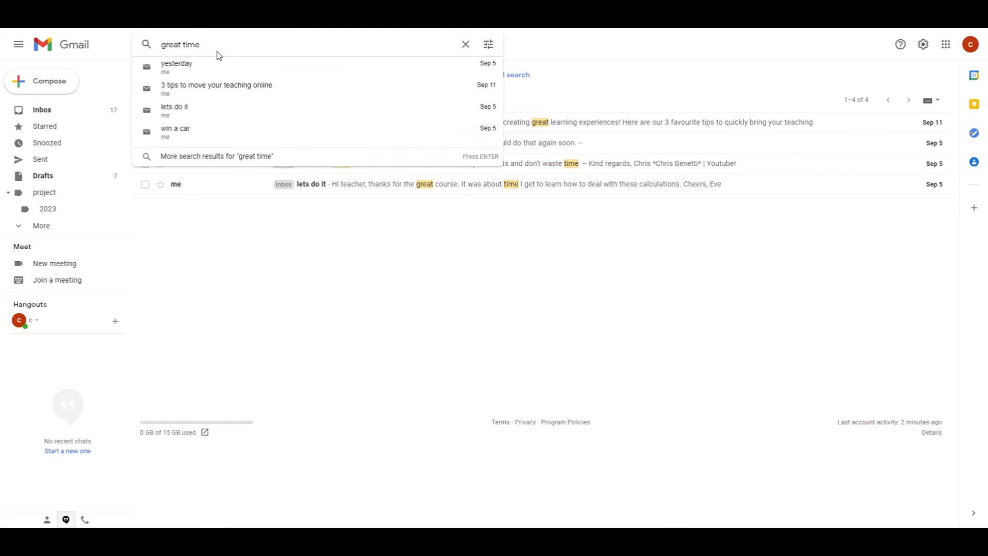
# Search the exact phrase "great time", leaving only the yesterday message
pyautogui.write('"great time"')
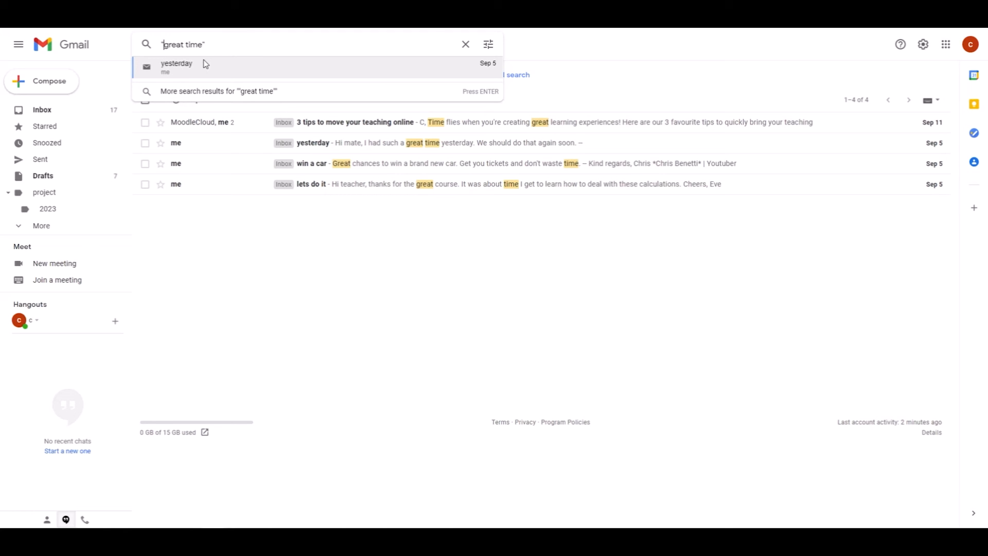
pyautogui.click(177, 67)
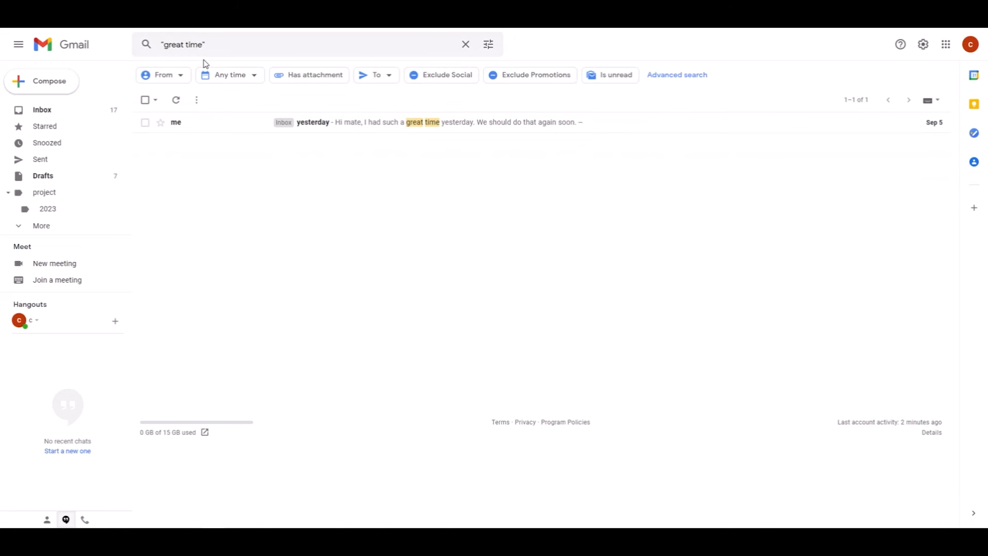
pyautogui.moveTo(289, 122)
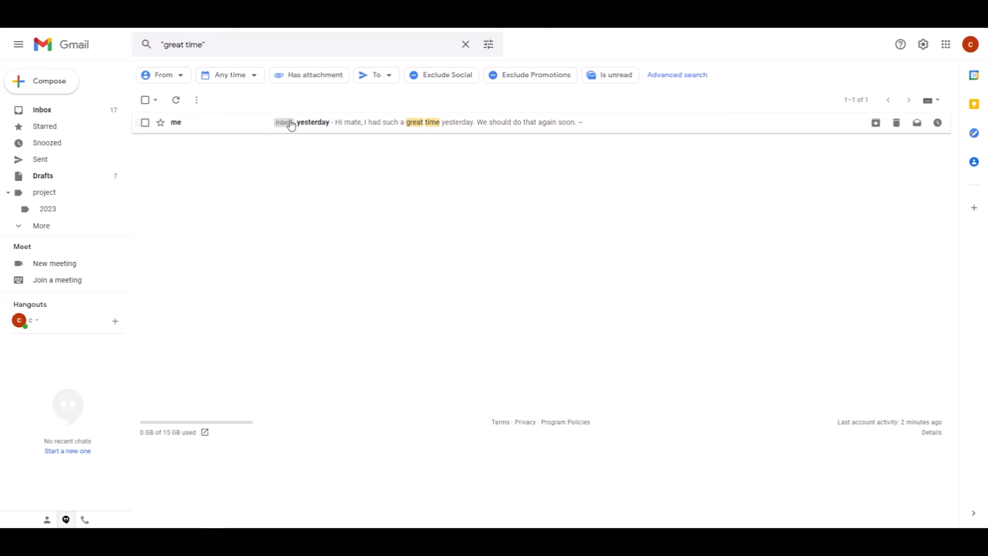
pyautogui.moveTo(276, 162)
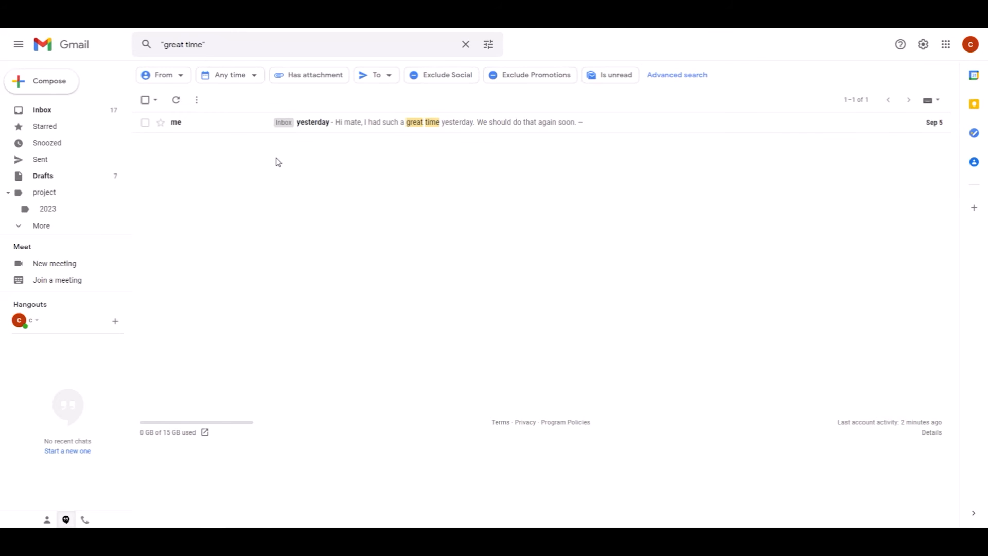
pyautogui.moveTo(409, 123)
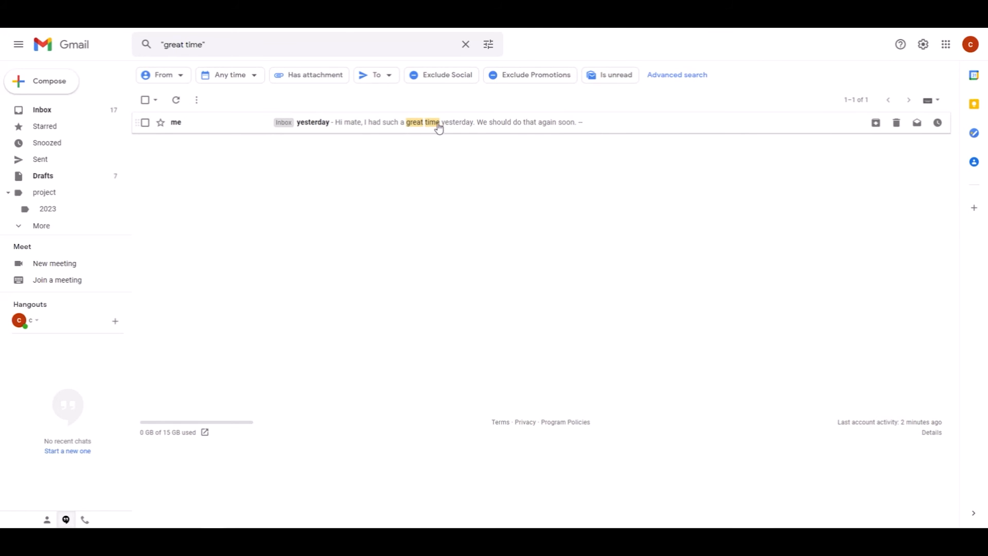
pyautogui.moveTo(412, 129)
pyautogui.write('after:')
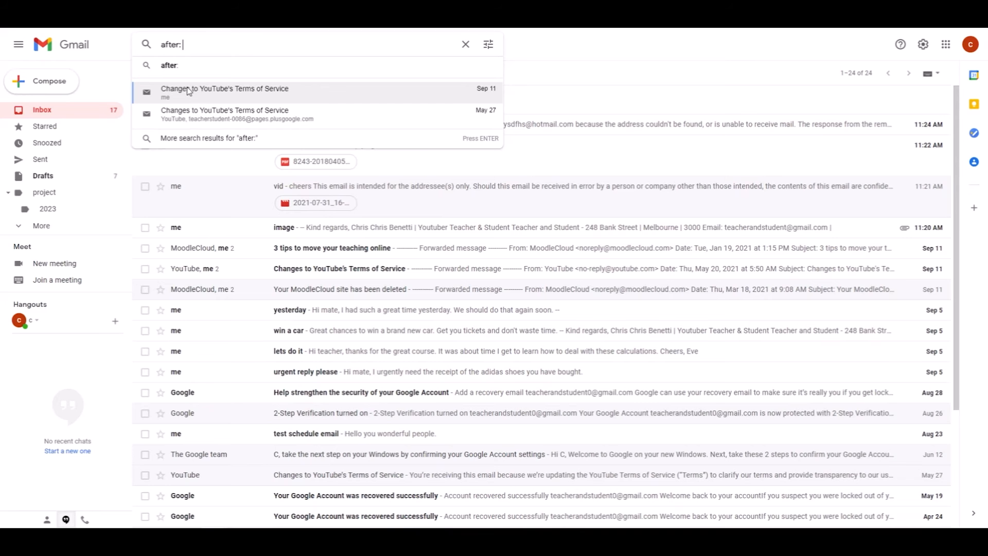
# Search 'before:27/08/2021' to list older messages
pyautogui.write('23')
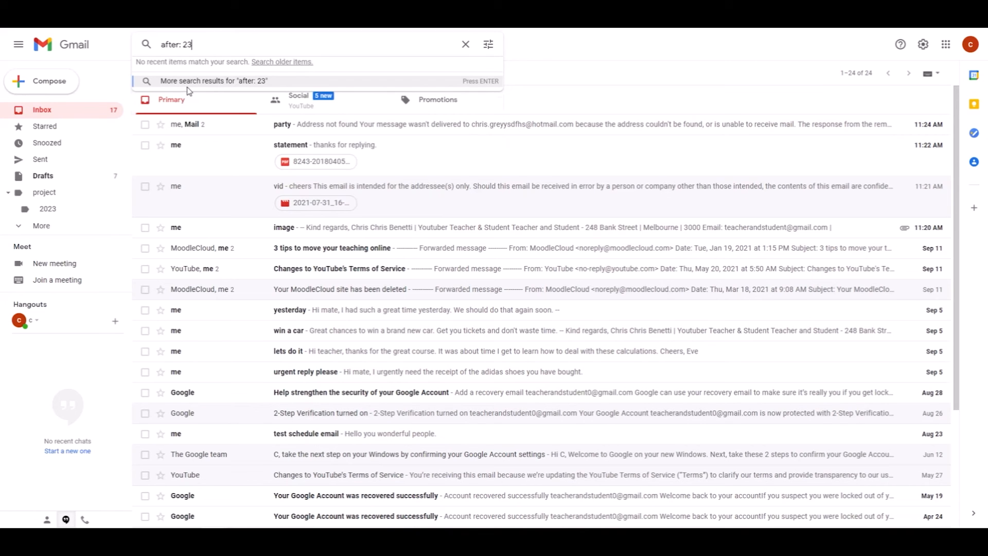
pyautogui.write('/08/2021')
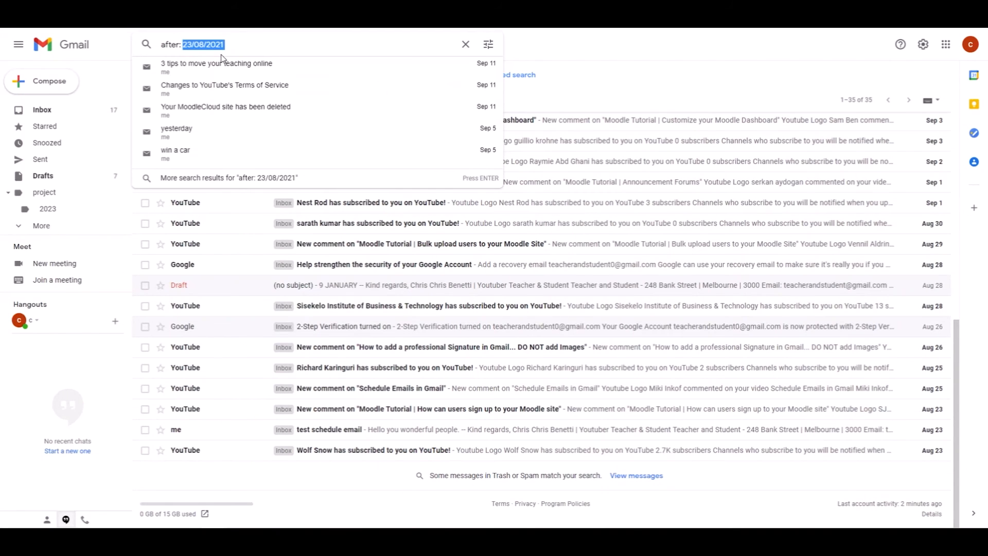
pyautogui.write('before:')
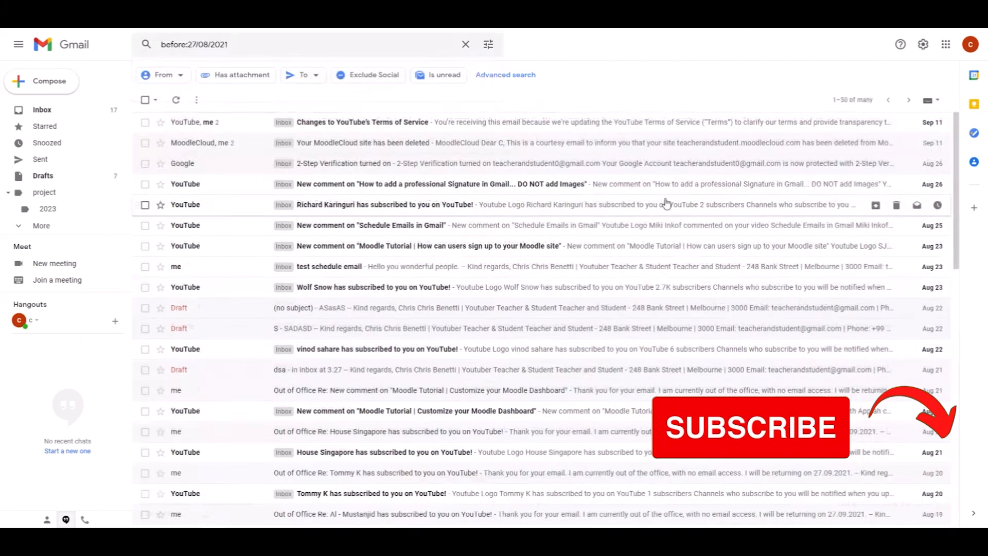
pyautogui.moveTo(687, 199)
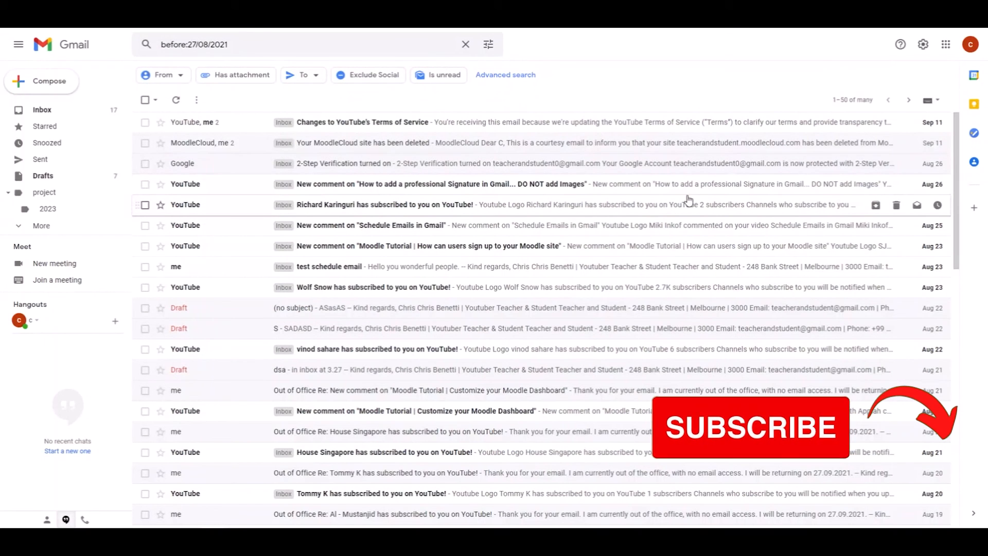
pyautogui.moveTo(204, 54)
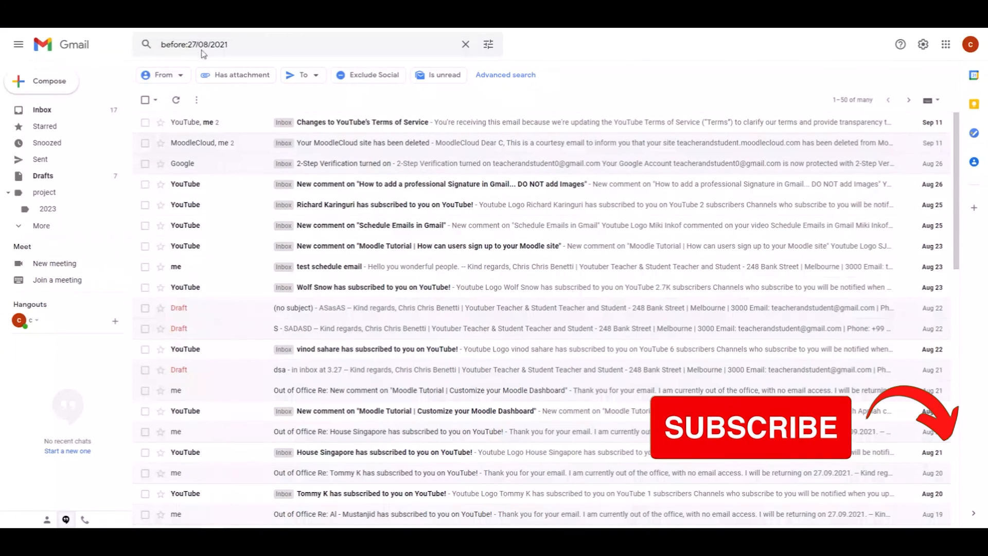
# Add 'after:23/08/2021' to get seven August messages, then clear the search
pyautogui.click(283, 44)
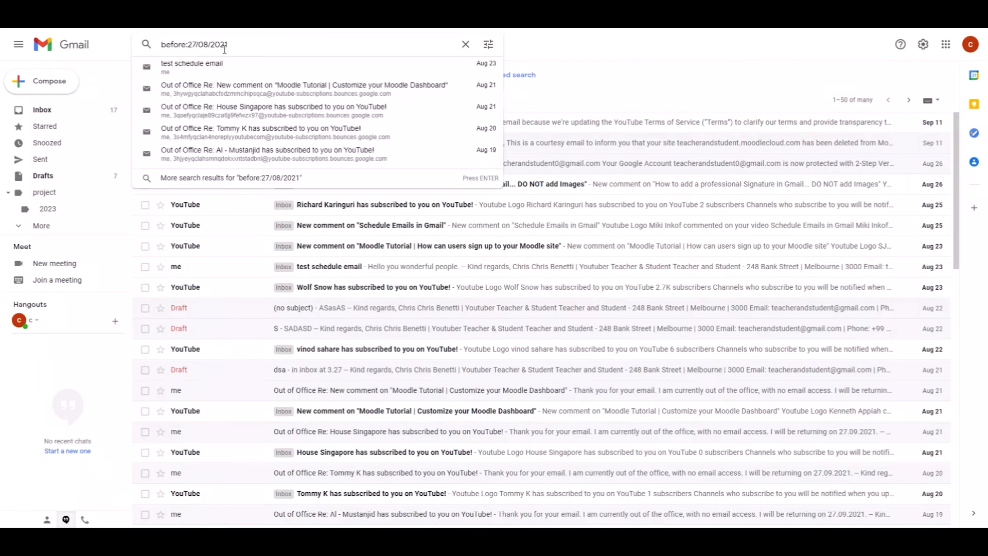
pyautogui.write('after:23/08/2021')
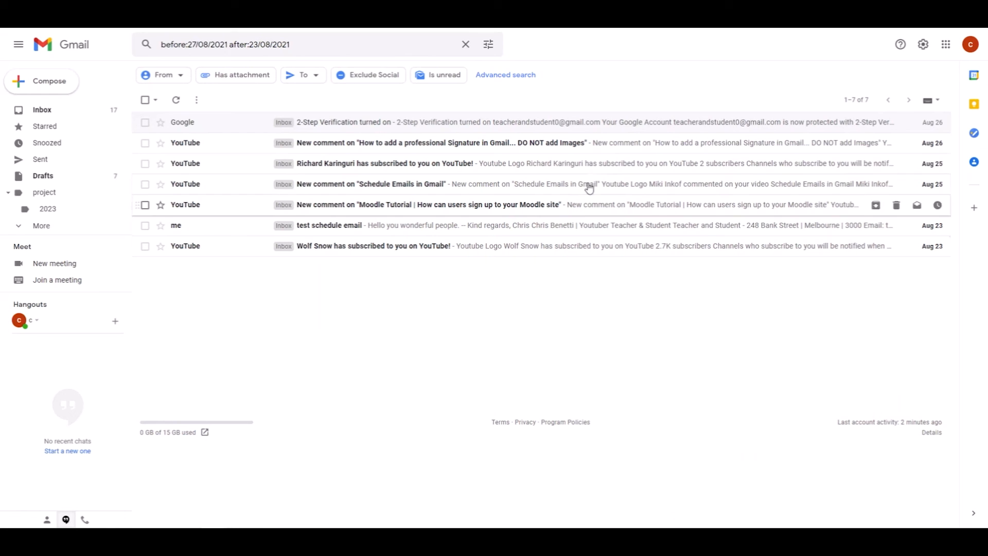
pyautogui.click(303, 44)
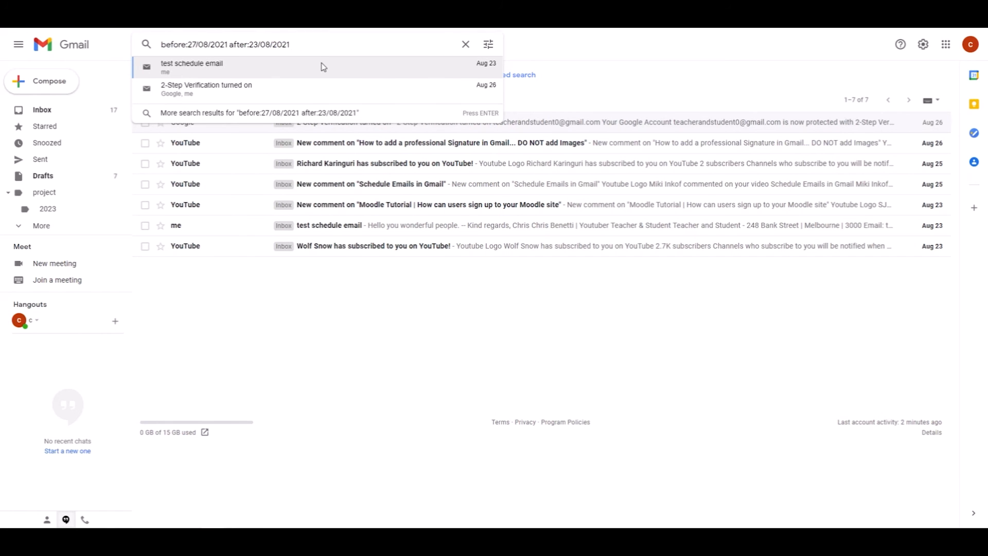
pyautogui.click(466, 44)
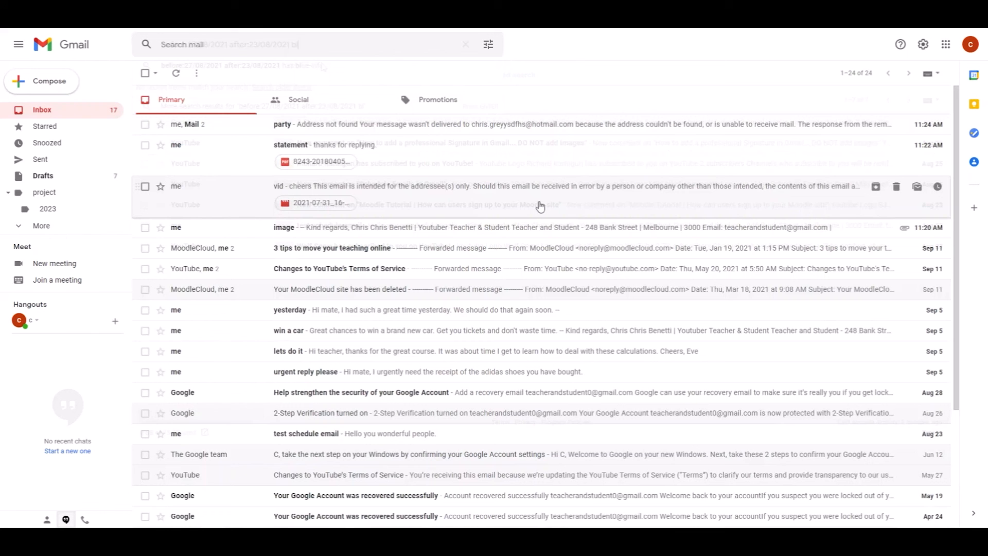
# Search 'from: google', listing six messages sent from Google
pyautogui.click(466, 45)
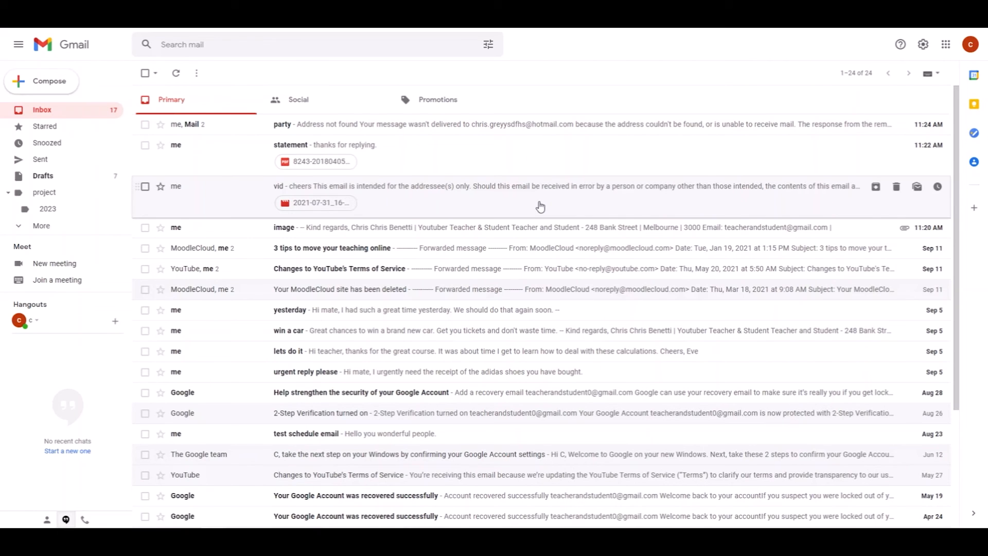
pyautogui.moveTo(221, 59)
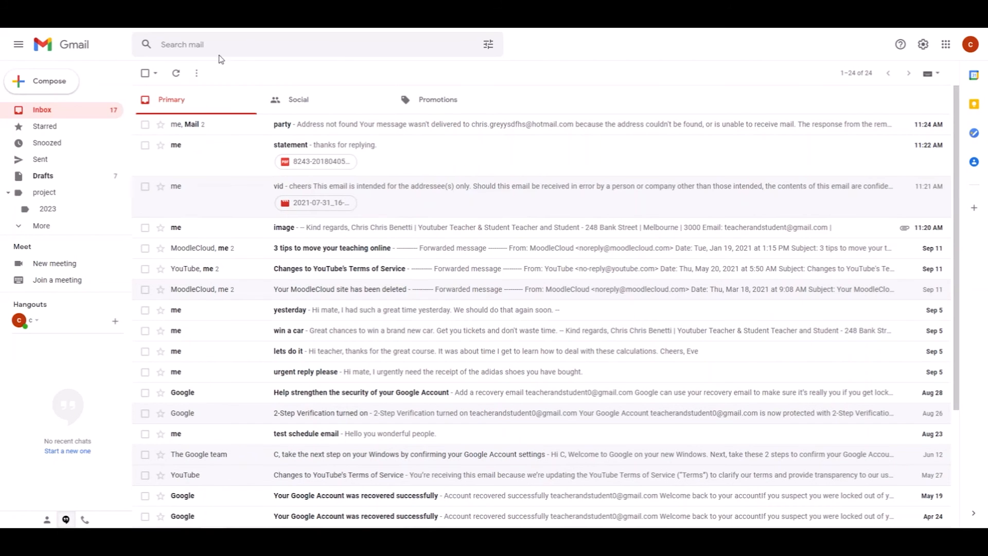
pyautogui.write('from: google')
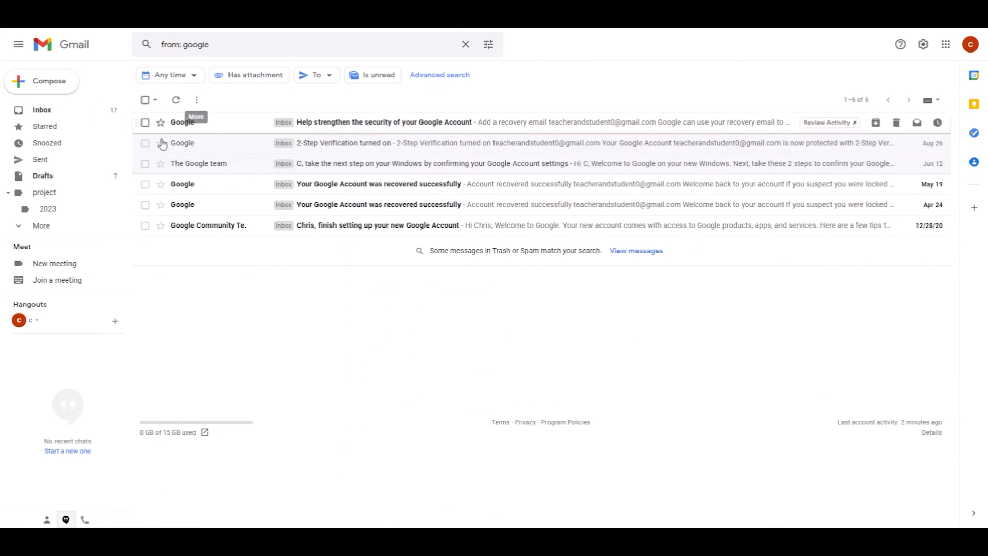
pyautogui.moveTo(202, 244)
pyautogui.write('cc:')
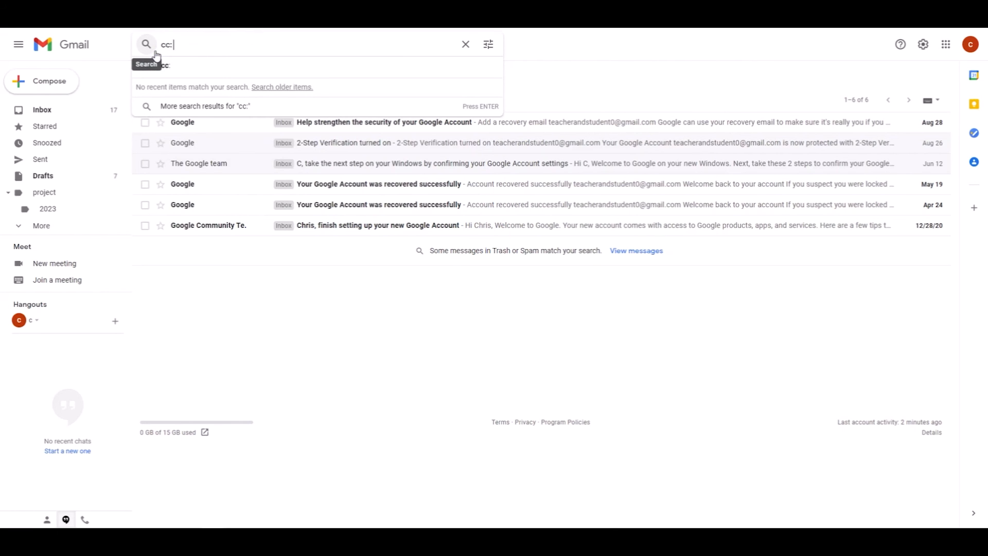
# Search 'cc: Chris' to find the party message, then clear the search
pyautogui.write('Chris')
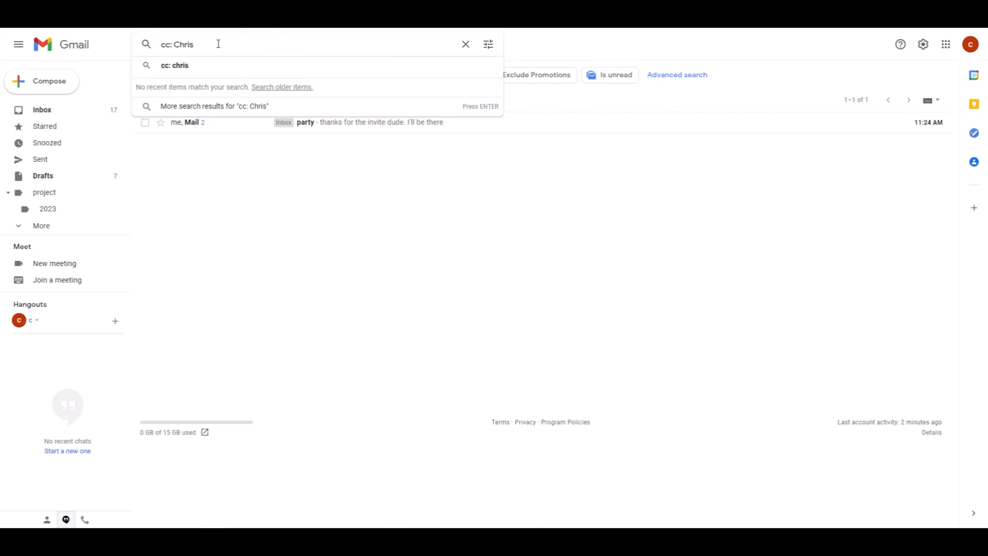
pyautogui.click(465, 45)
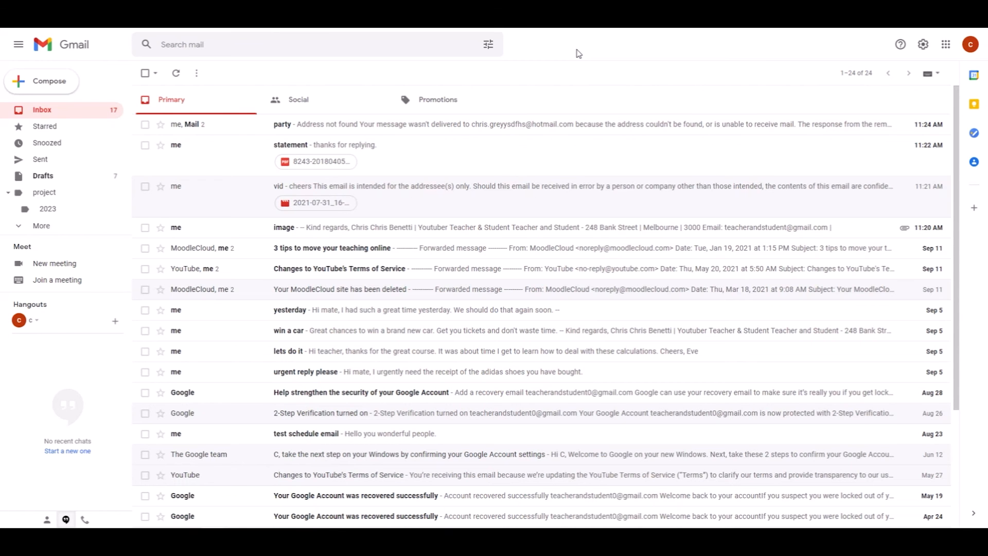
# Search 'has:attachment', listing party, statement, vid and image messages
pyautogui.write('ha')
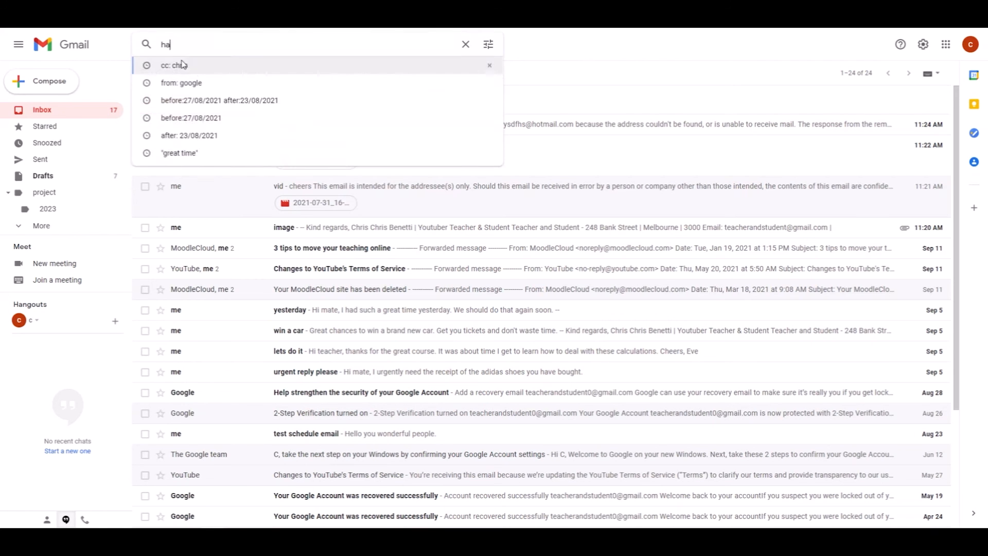
pyautogui.write('has:attachment')
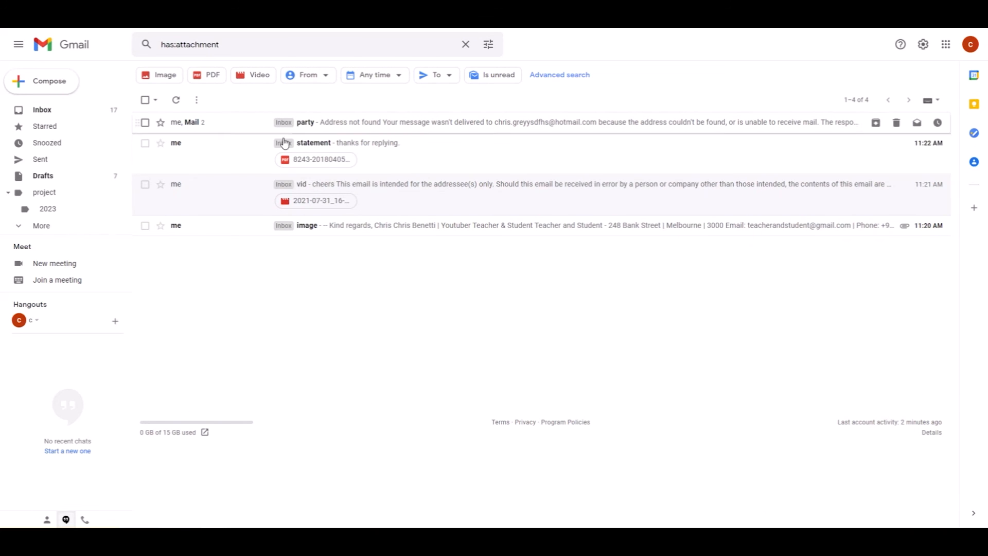
pyautogui.moveTo(315, 185)
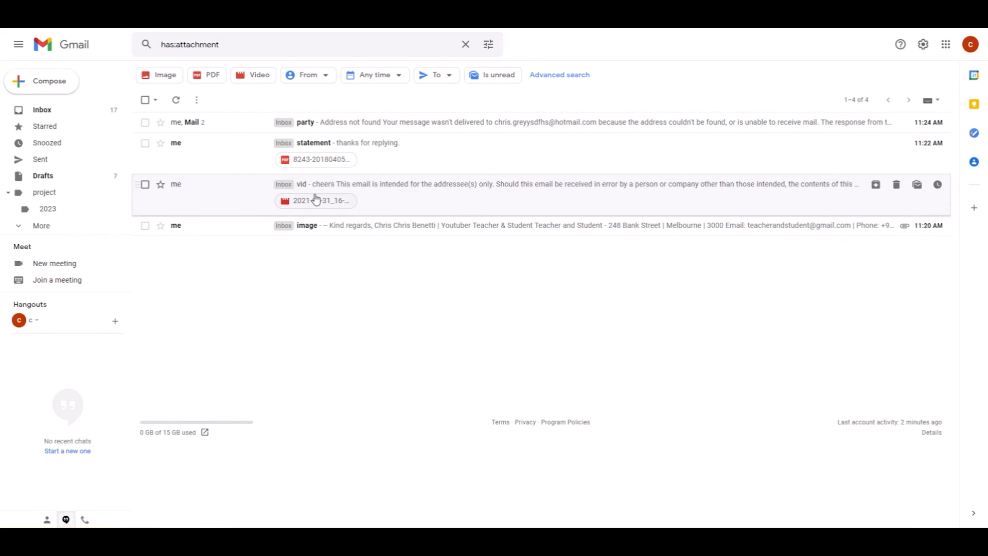
pyautogui.moveTo(704, 242)
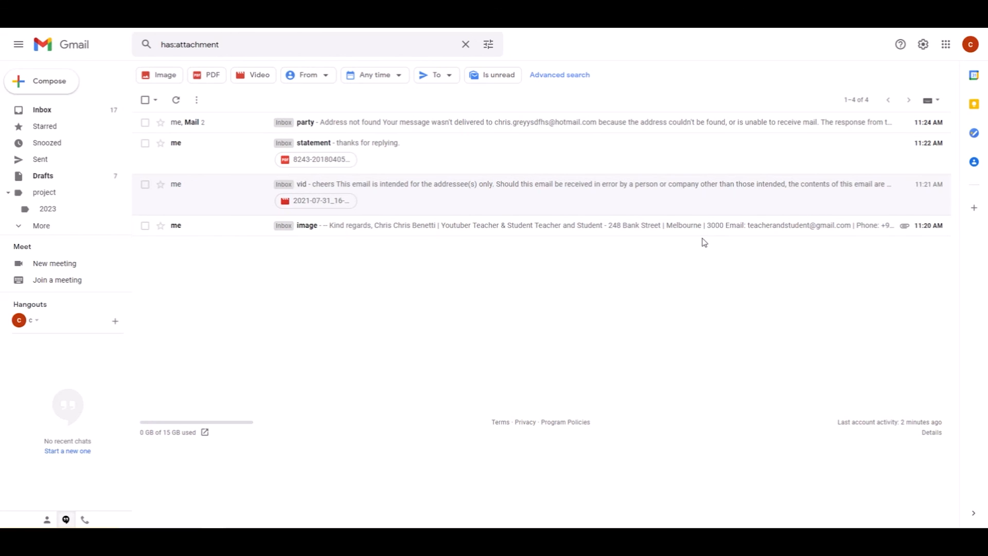
pyautogui.moveTo(707, 251)
pyautogui.write('filename:')
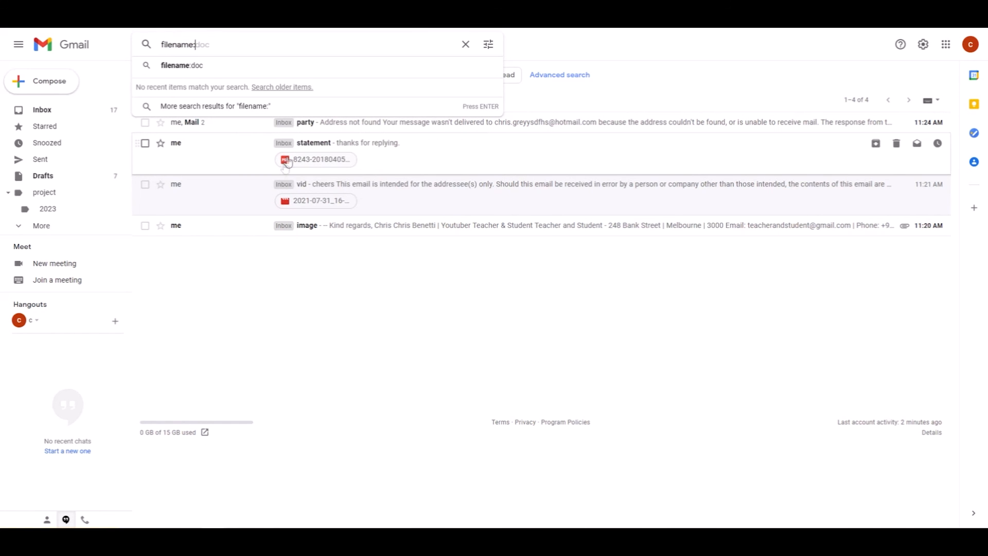
pyautogui.moveTo(271, 130)
pyautogui.write('pdf')
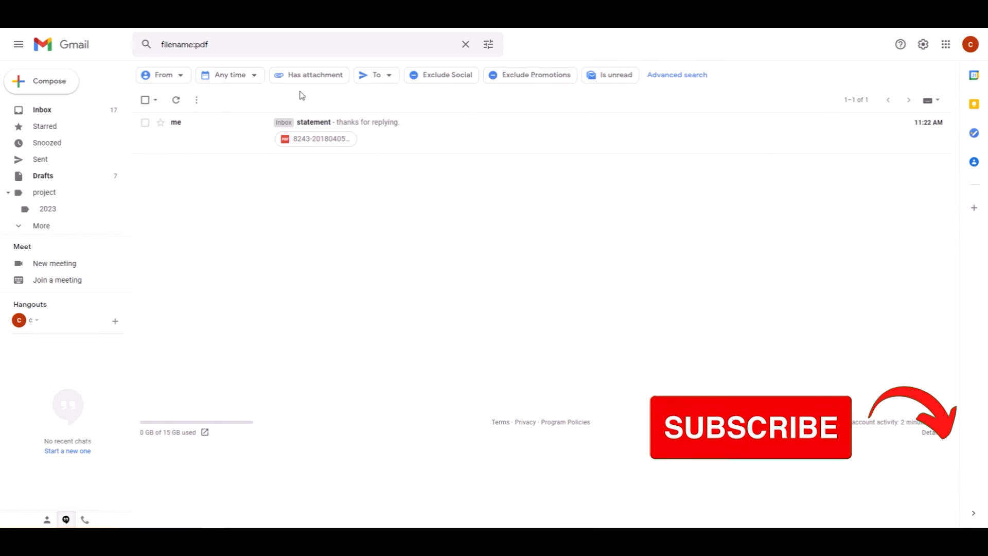
pyautogui.moveTo(321, 147)
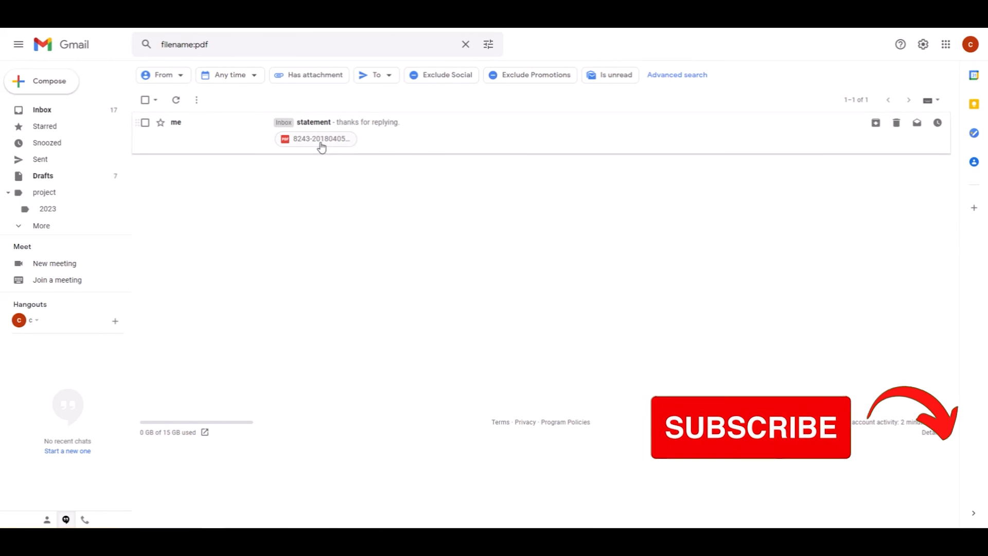
pyautogui.moveTo(320, 139)
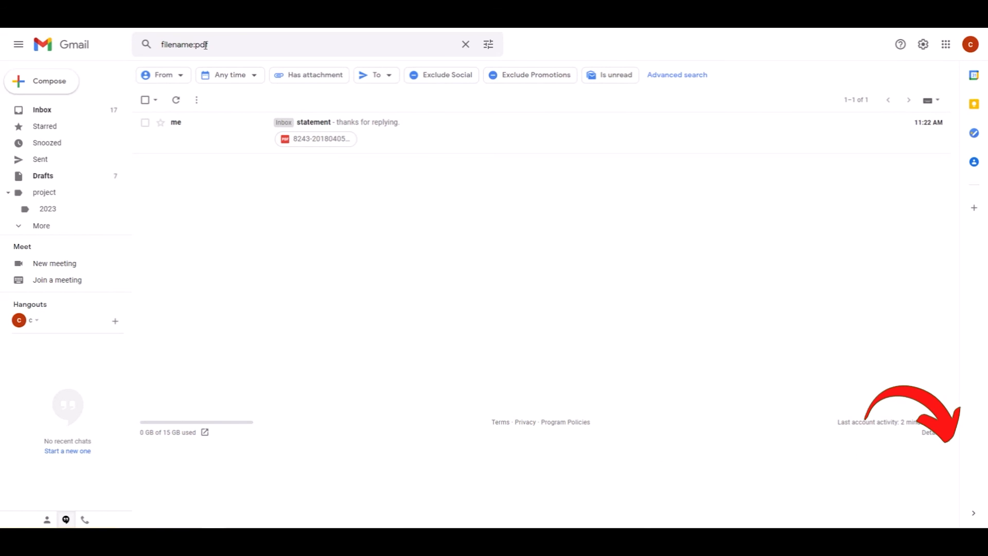
# Edit the search query from filename:pdf to filename:jpg to find the image message
pyautogui.click(309, 44)
pyautogui.write('jpg')
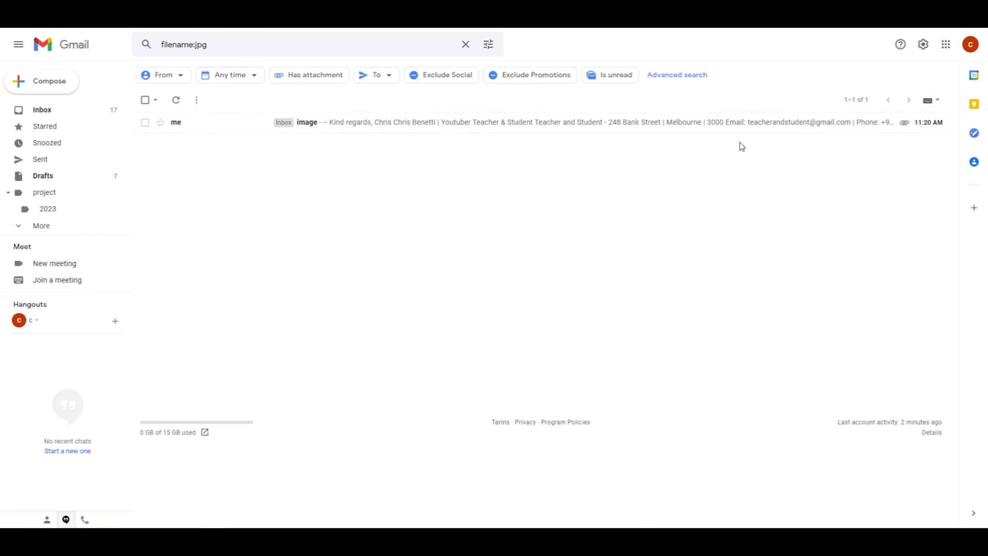
pyautogui.moveTo(713, 156)
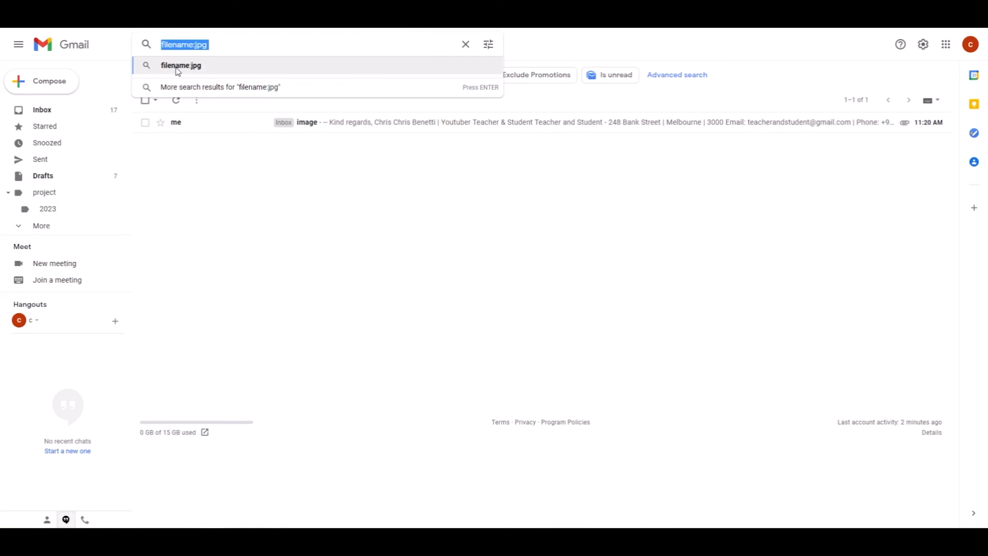
# Type the combined query with in:anywhere, from:chris, has:attachment and adidas
pyautogui.write('in:anywhere adidas')
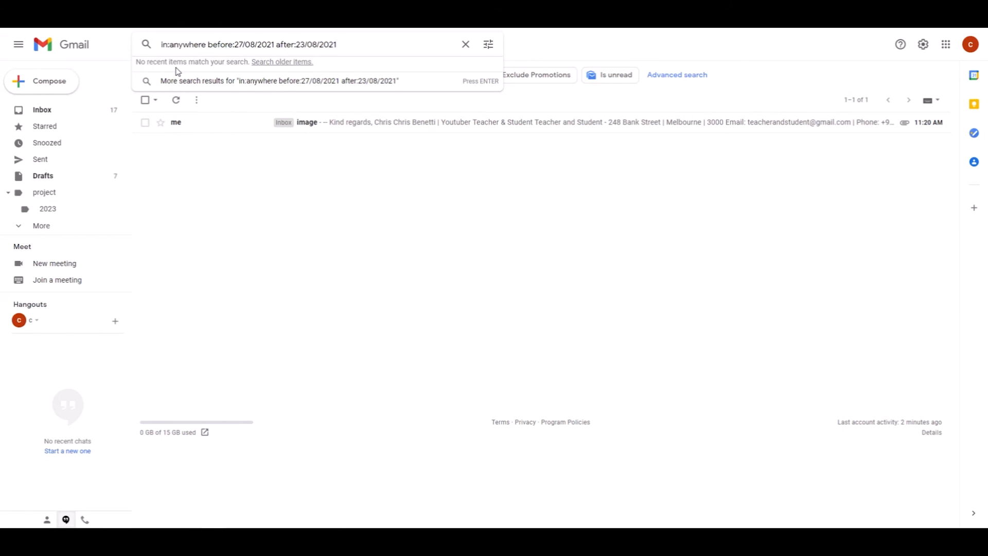
pyautogui.write('from:chris')
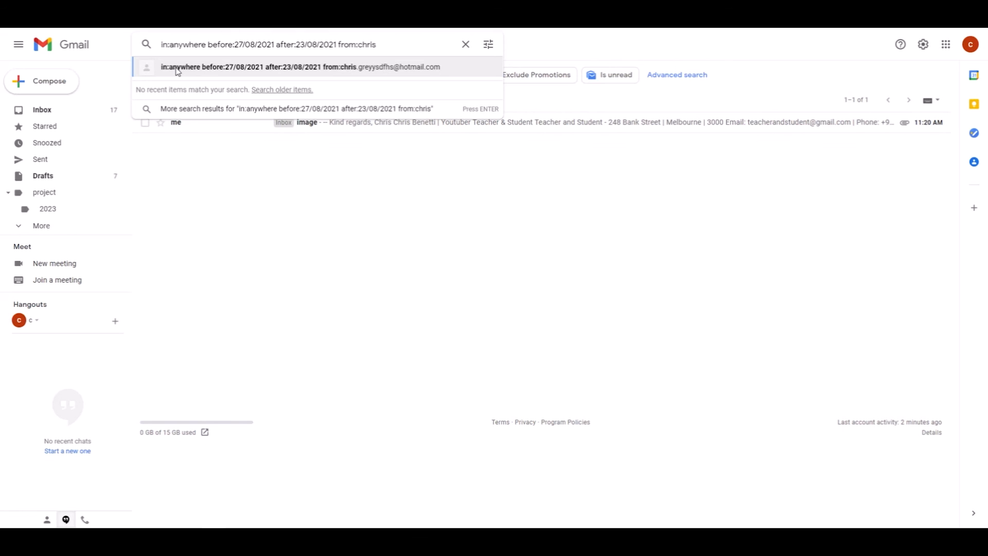
pyautogui.write('has:attachment "adidas')
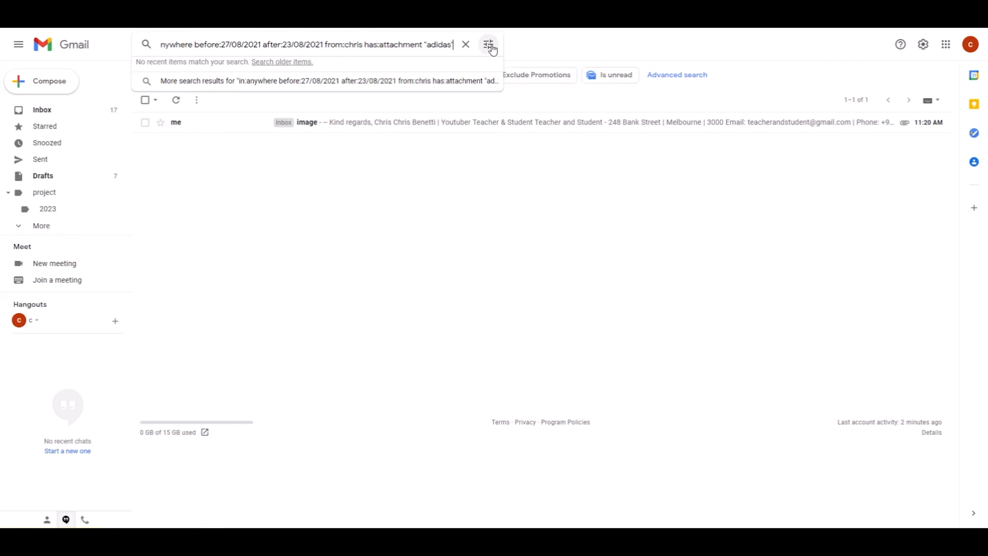
pyautogui.click(489, 44)
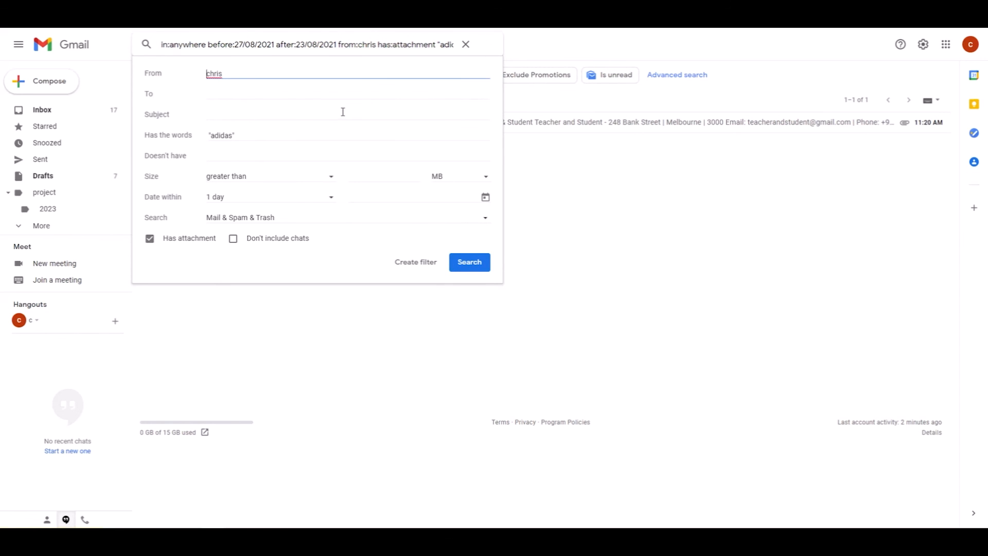
pyautogui.moveTo(457, 194)
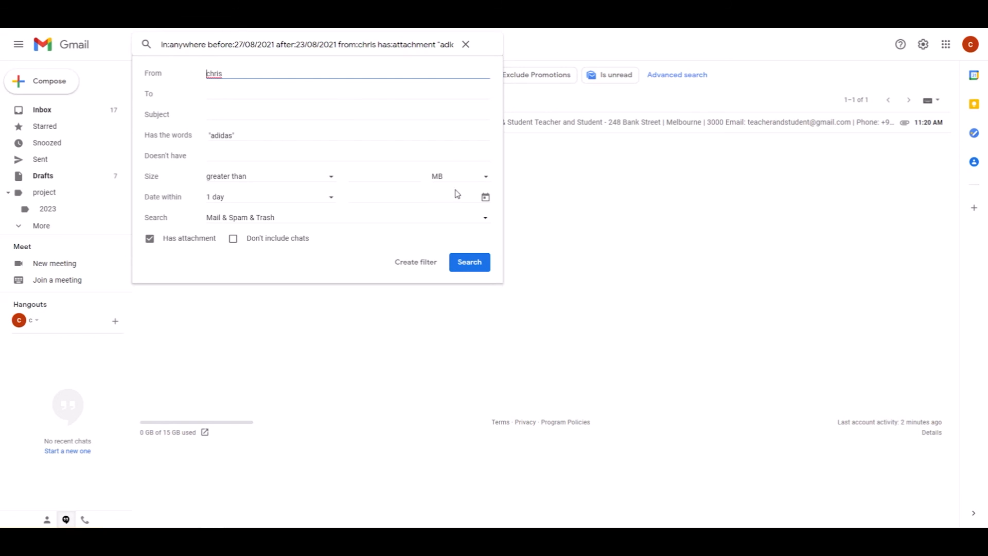
pyautogui.click(469, 262)
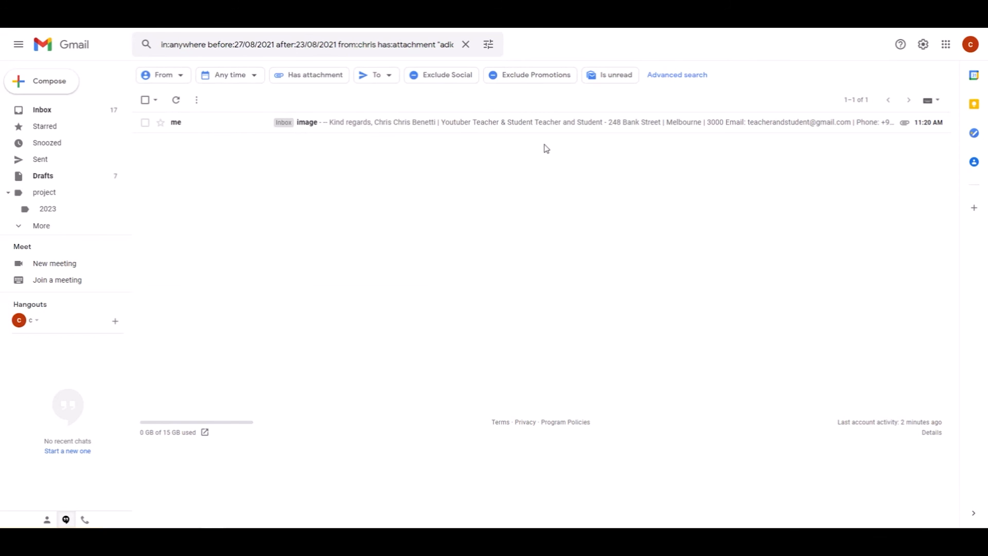
pyautogui.moveTo(530, 159)
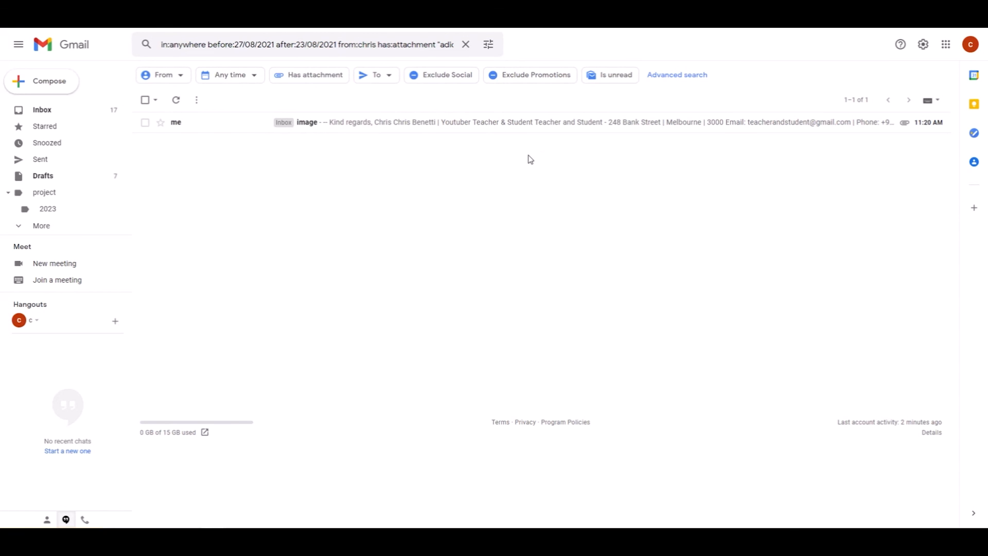